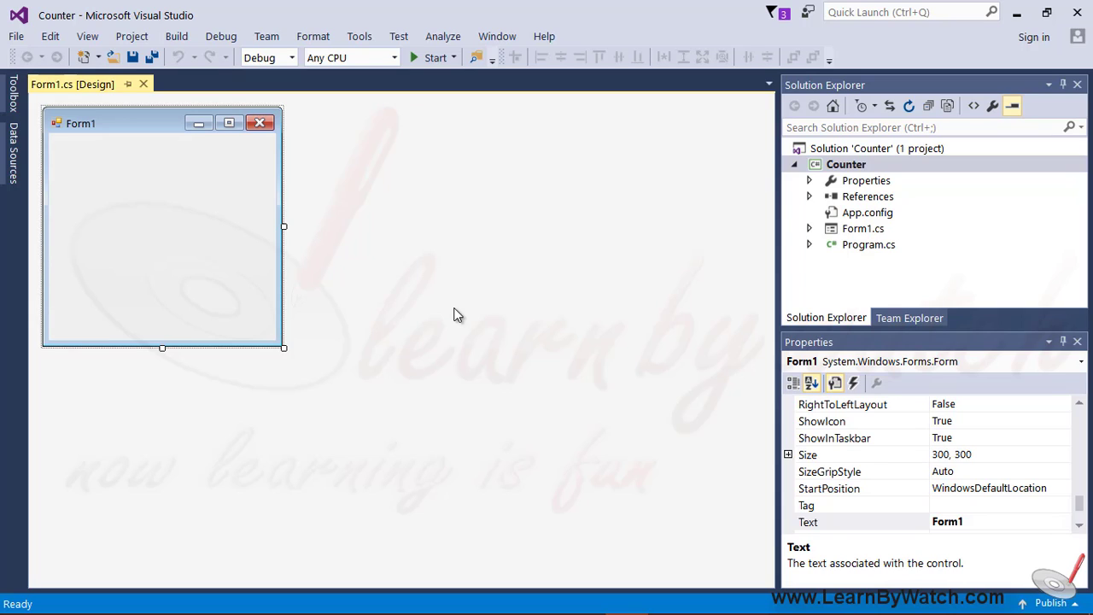
{"action": "mouse_move", "coordinate": [294, 349]}
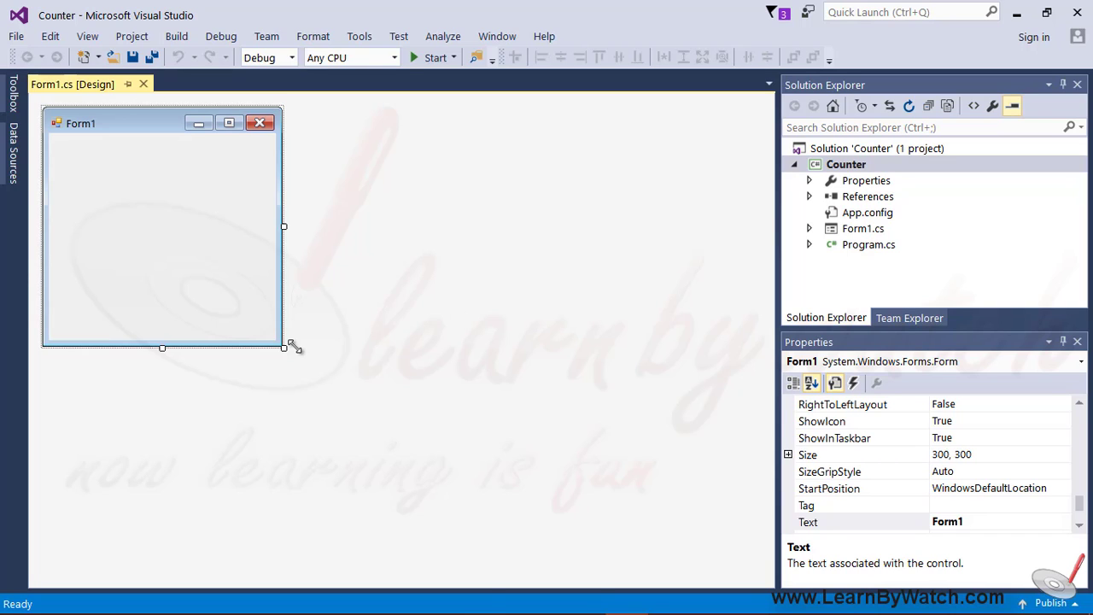
Resize the form wider and shorter and title it 'My Counter App'
{"action": "left_click_drag", "start_coordinate": [284, 347], "coordinate": [598, 311]}
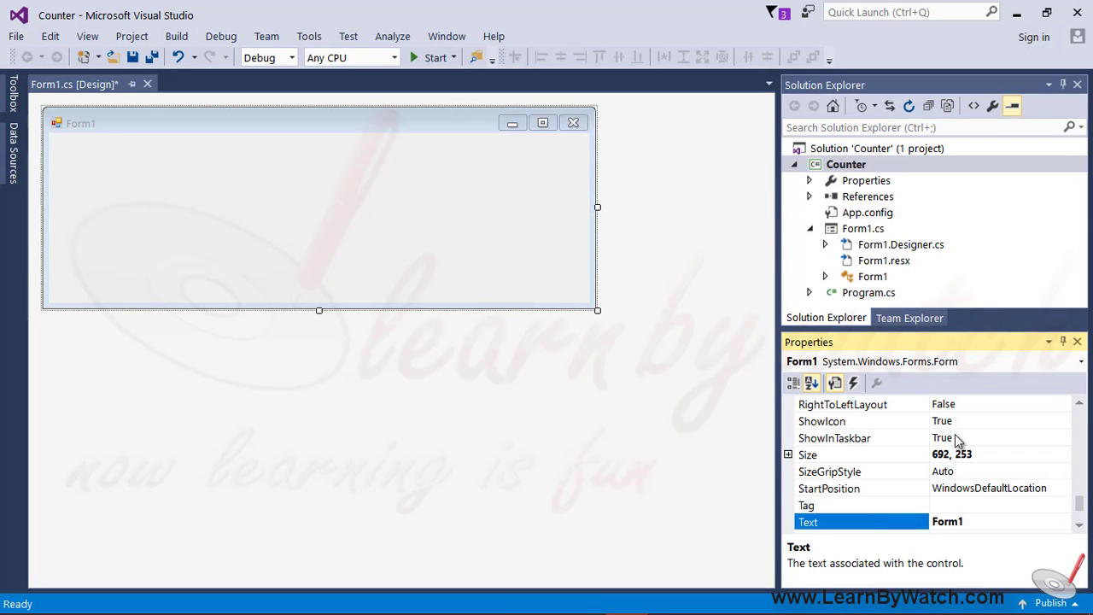
{"action": "type", "text": "My"}
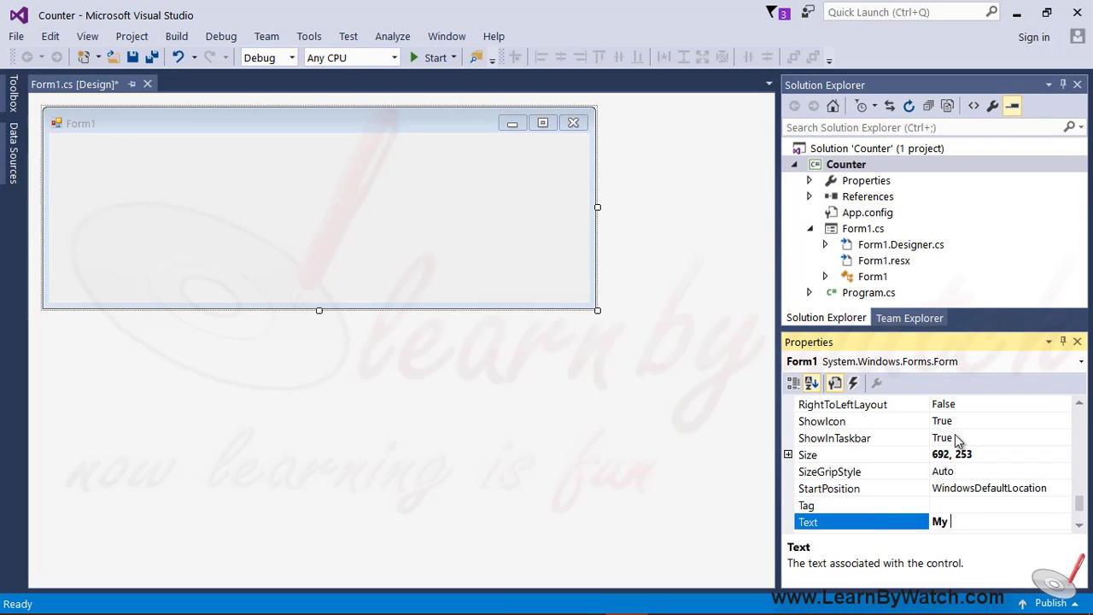
{"action": "type", "text": "Counter A"}
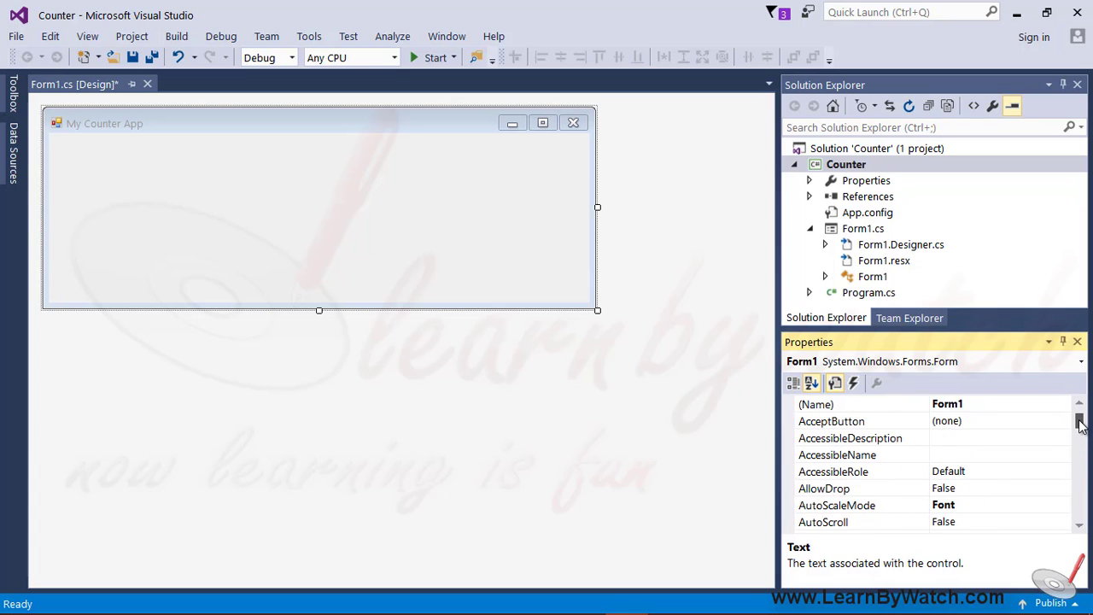
Give the form a black background colour
{"action": "scroll", "scroll_direction": "down", "scroll_amount": 3}
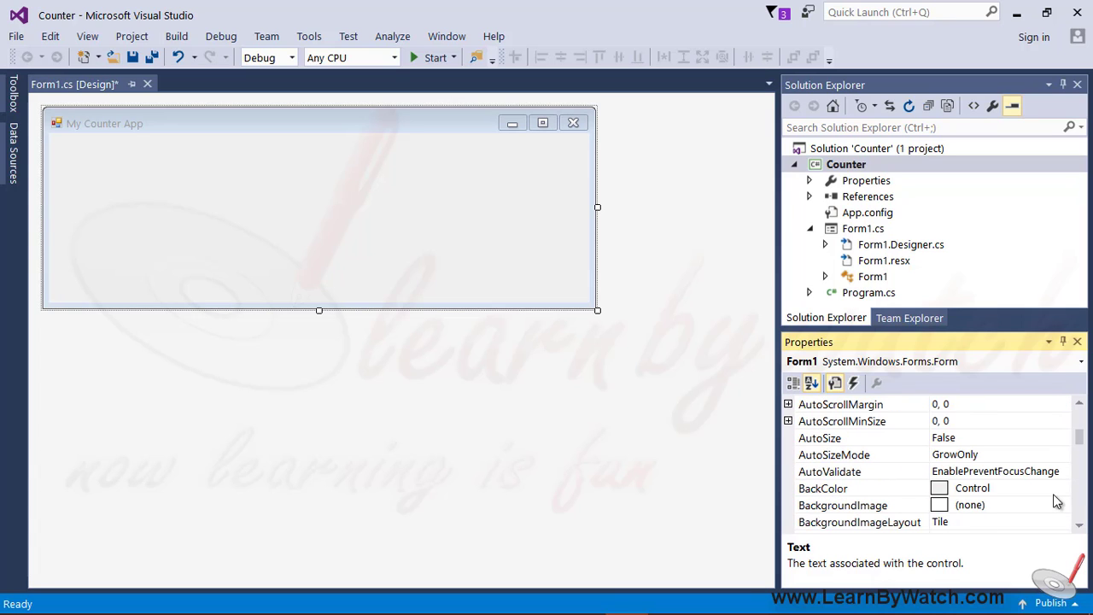
{"action": "left_click", "coordinate": [1062, 488]}
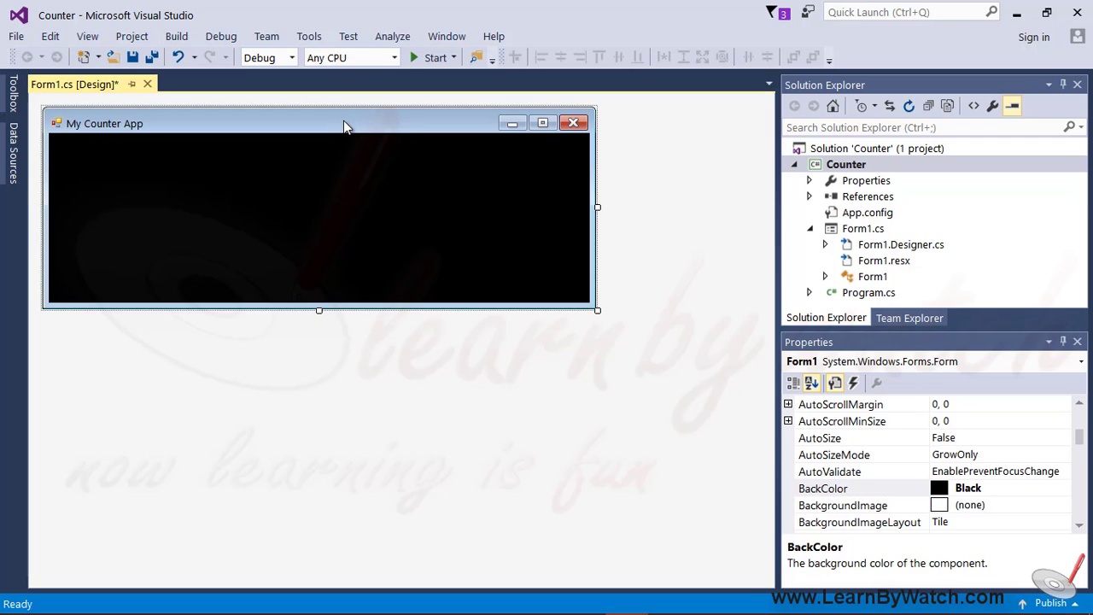
{"action": "left_click", "coordinate": [12, 94]}
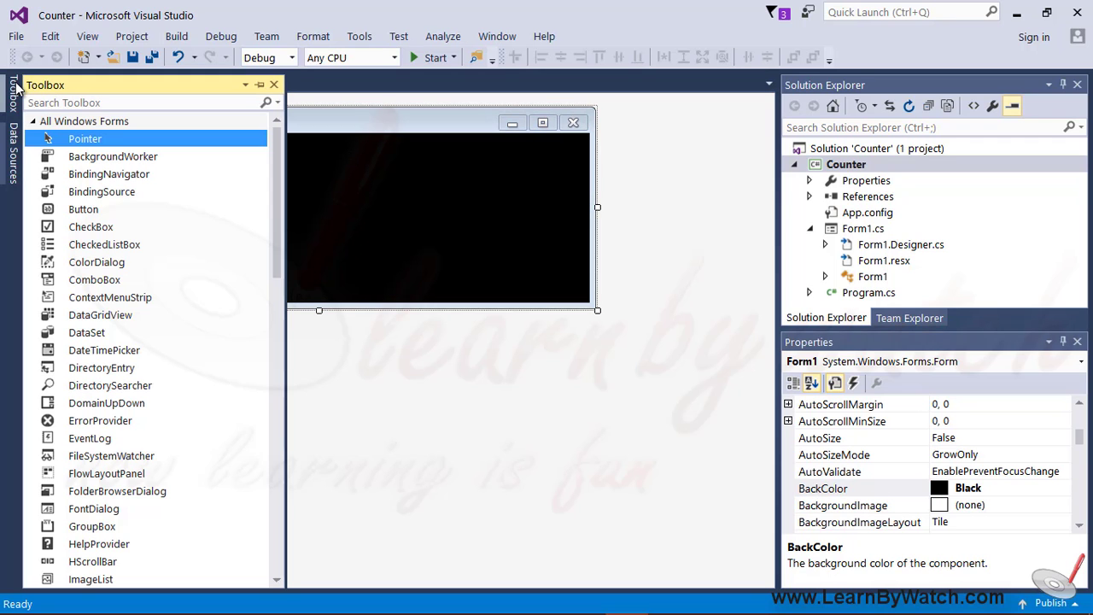
Give the new label an orange background from the Custom colour palette
{"action": "scroll", "scroll_direction": "down", "scroll_amount": 3}
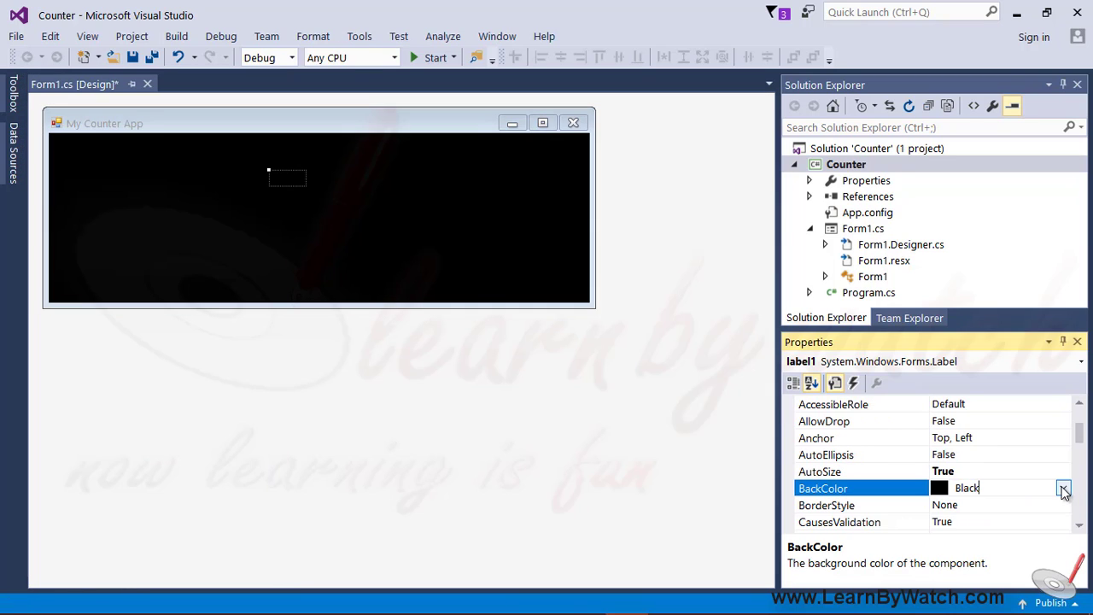
{"action": "left_click", "coordinate": [1062, 488]}
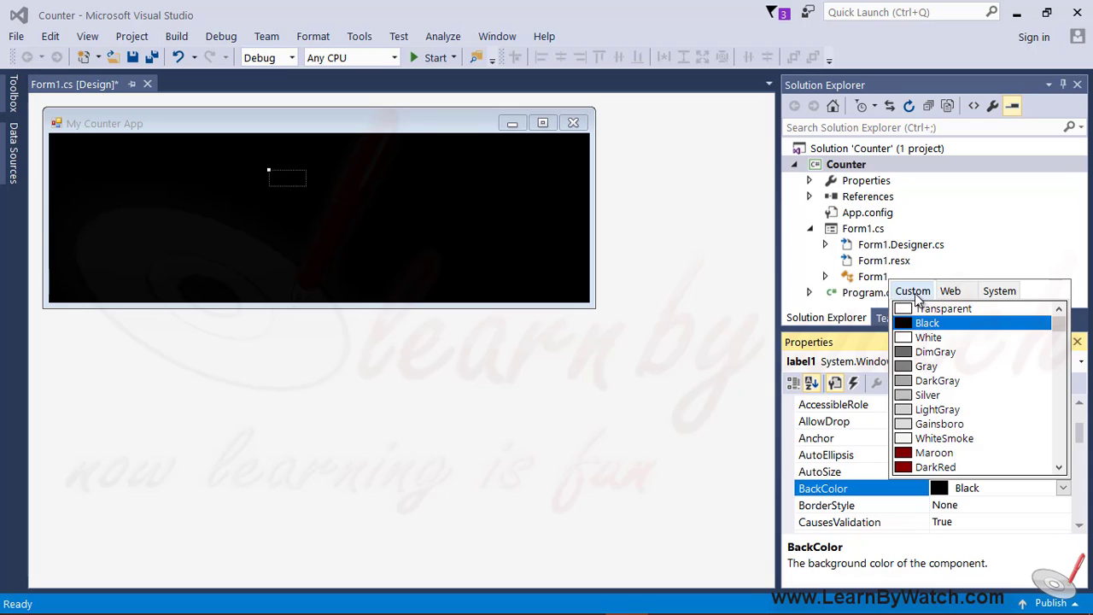
{"action": "left_click", "coordinate": [949, 291]}
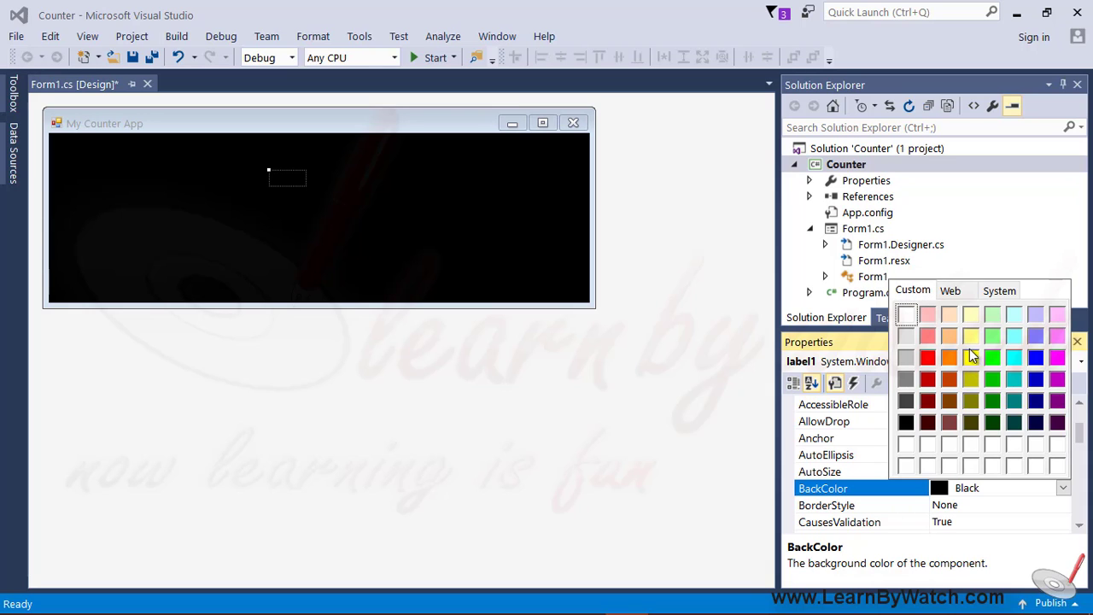
{"action": "left_click", "coordinate": [949, 359]}
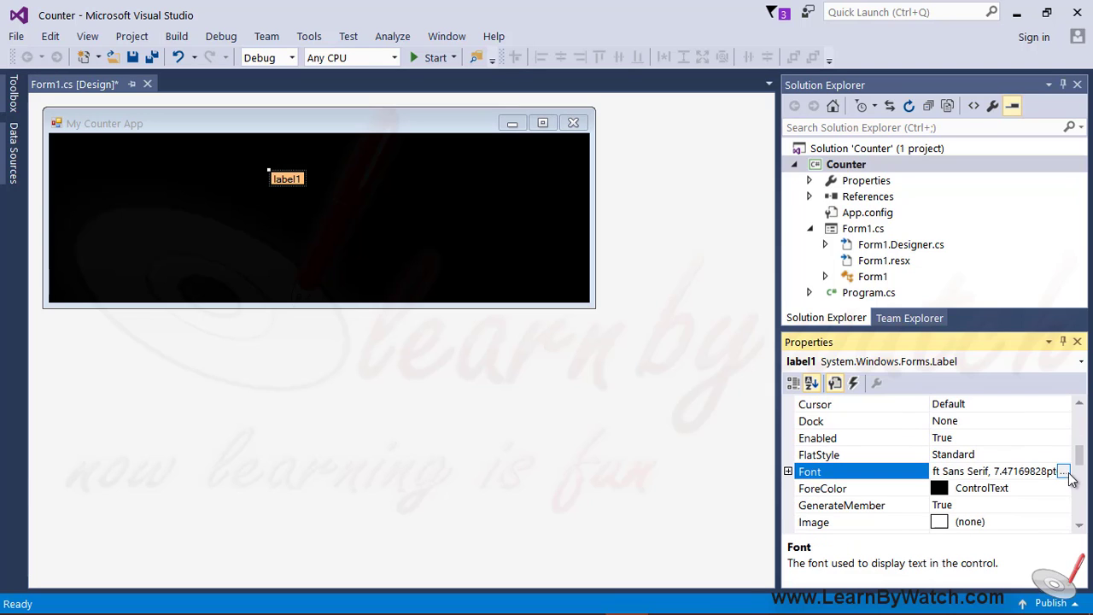
Set the label's font to a larger bold size
{"action": "left_click", "coordinate": [1065, 471]}
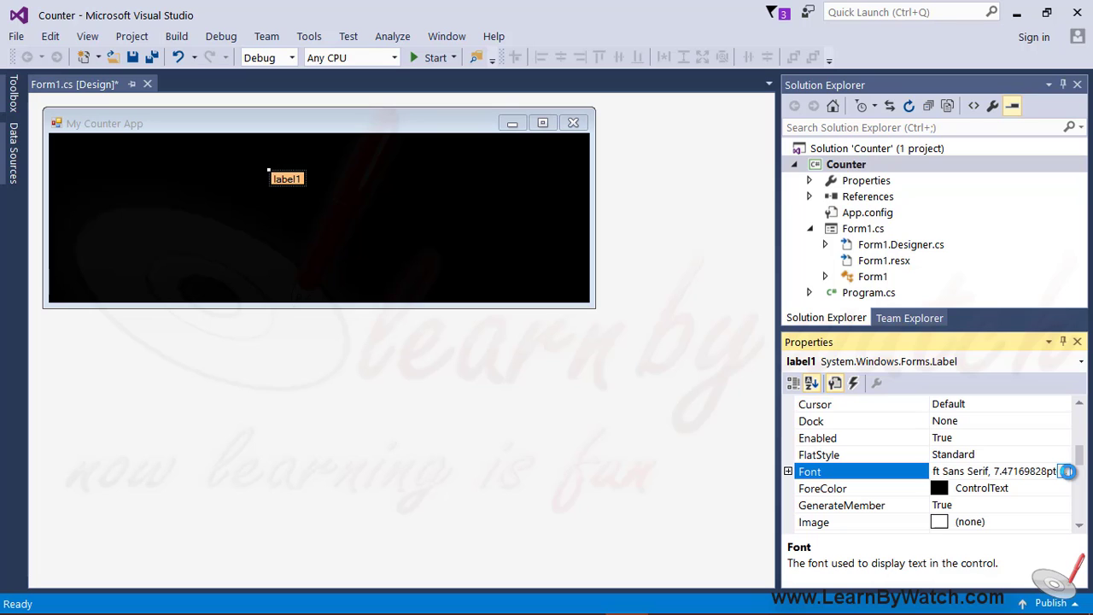
{"action": "left_click", "coordinate": [1069, 472]}
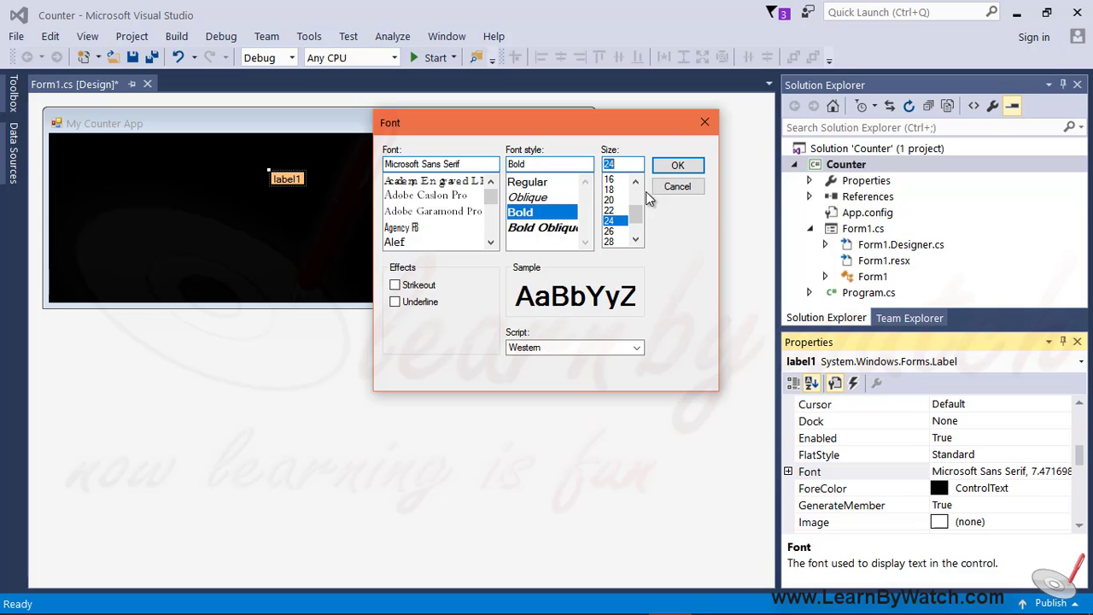
{"action": "left_click", "coordinate": [676, 164]}
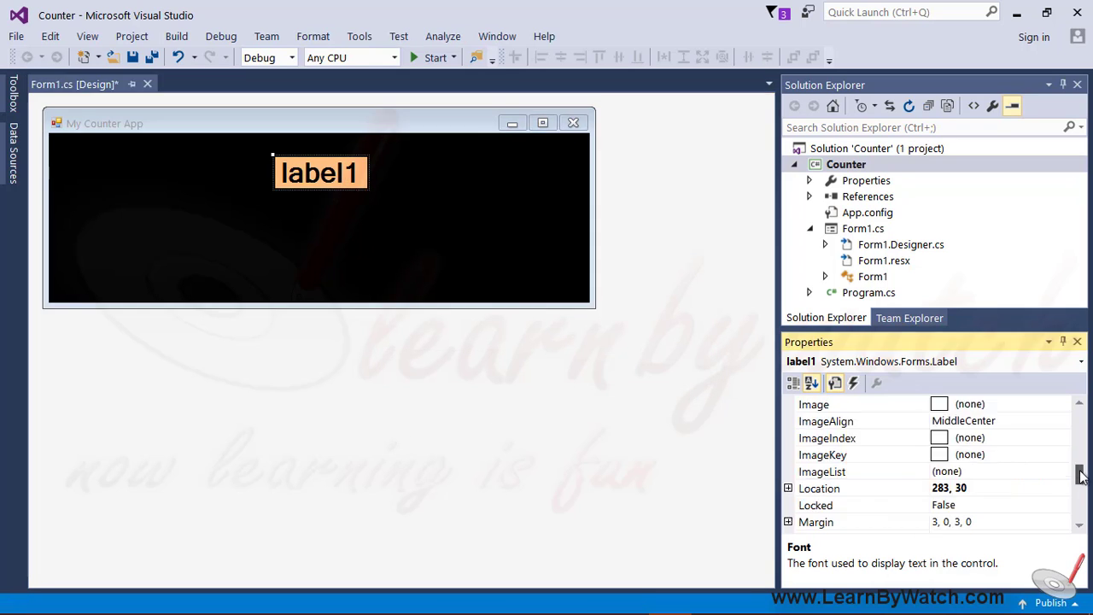
Change the label's text to 0
{"action": "scroll", "scroll_direction": "down", "scroll_amount": 3}
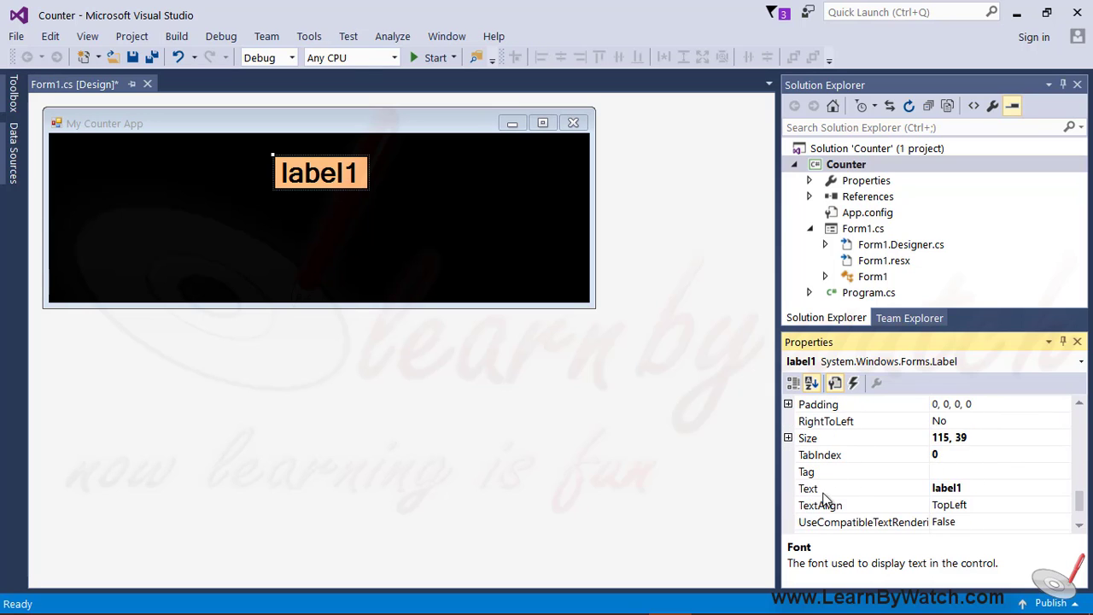
{"action": "left_click", "coordinate": [853, 488]}
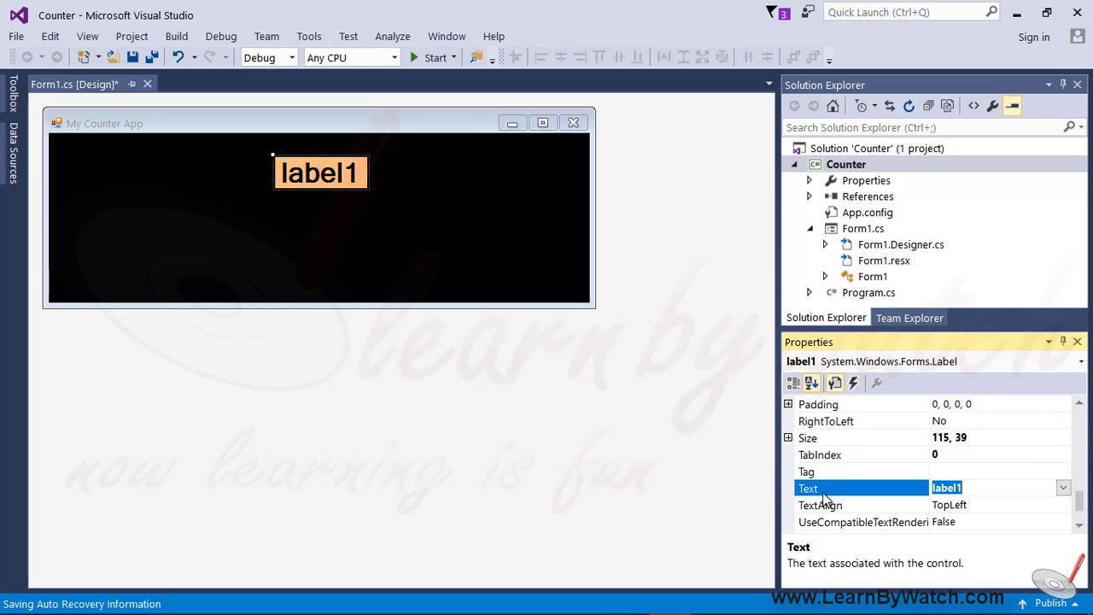
{"action": "type", "text": "0"}
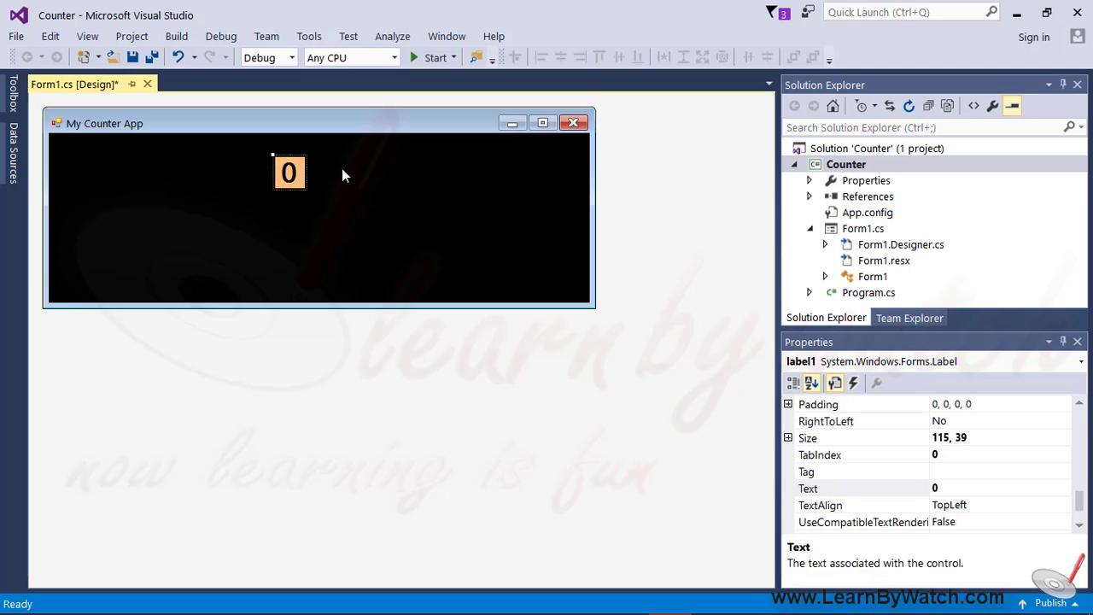
{"action": "left_click", "coordinate": [288, 172]}
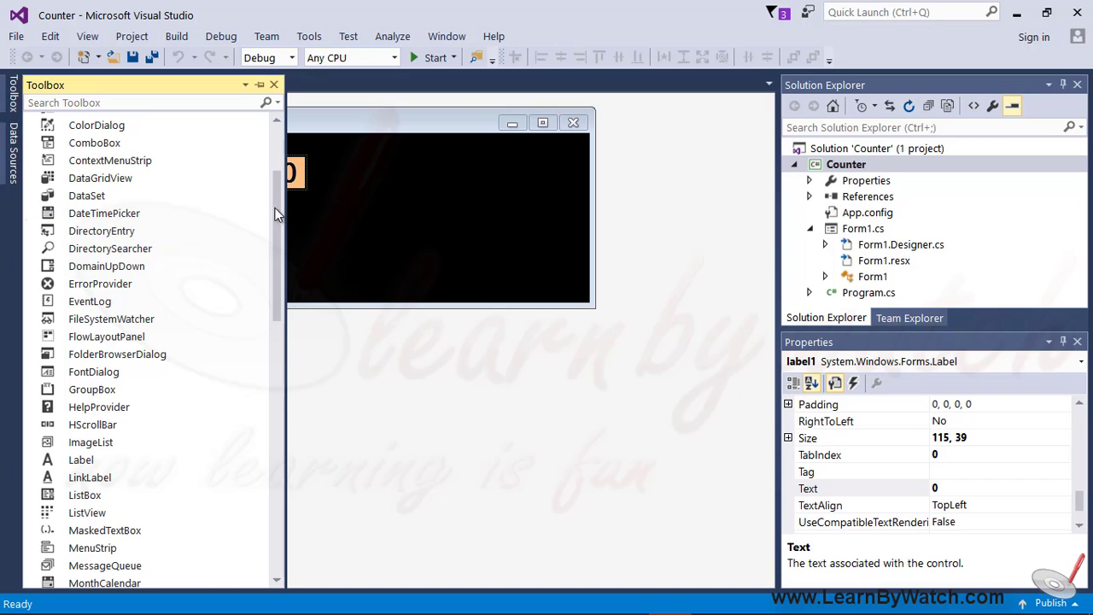
Enable timer1 and check its interval is 100
{"action": "scroll", "scroll_direction": "down", "scroll_amount": 3}
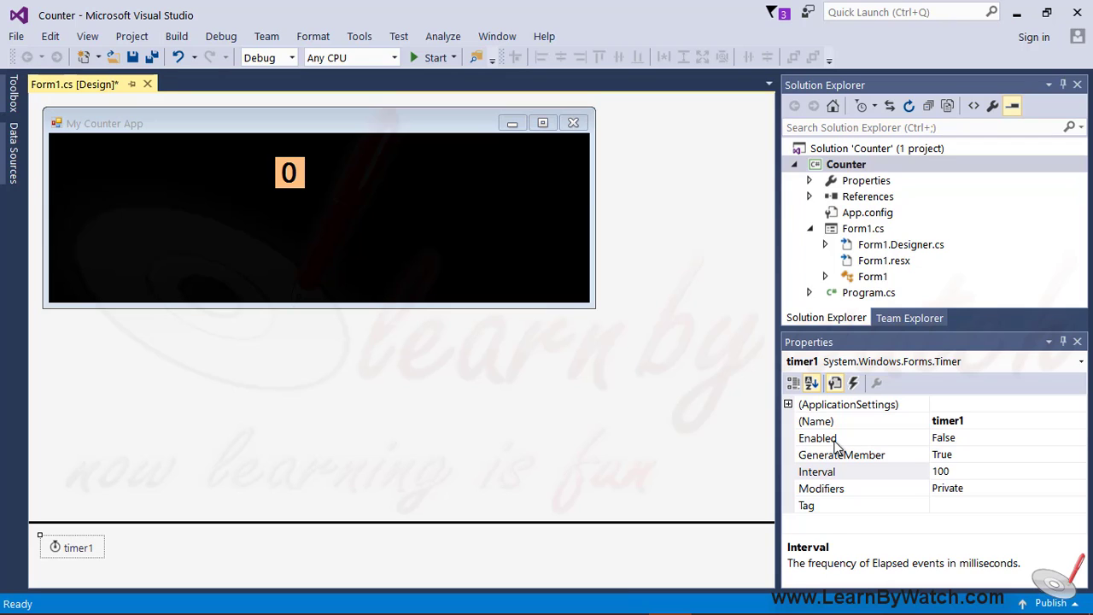
{"action": "left_click", "coordinate": [816, 437]}
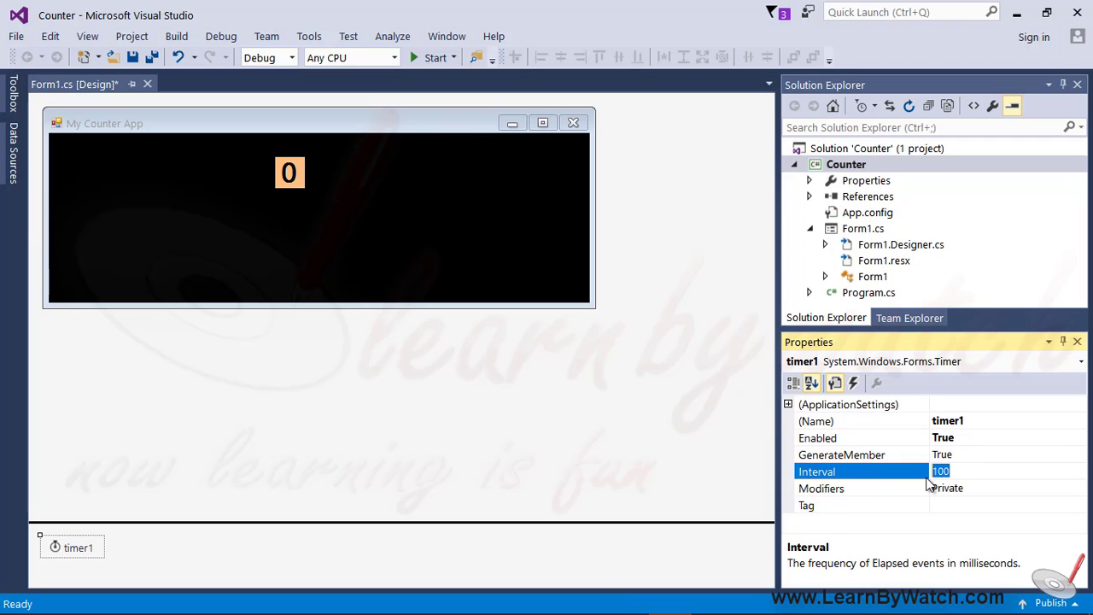
{"action": "left_click", "coordinate": [854, 383]}
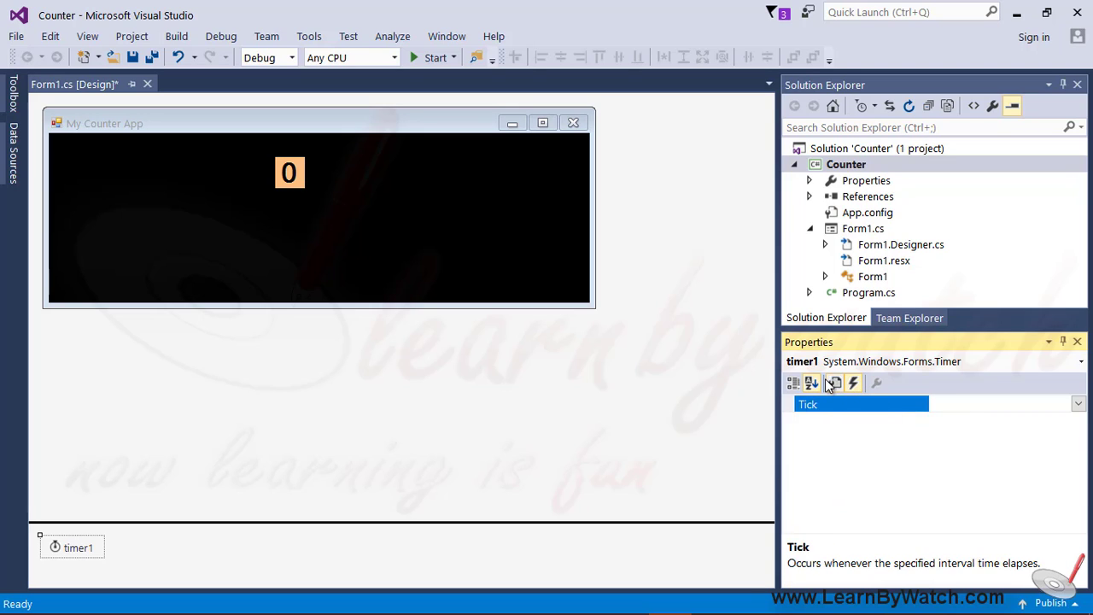
{"action": "left_click", "coordinate": [811, 382]}
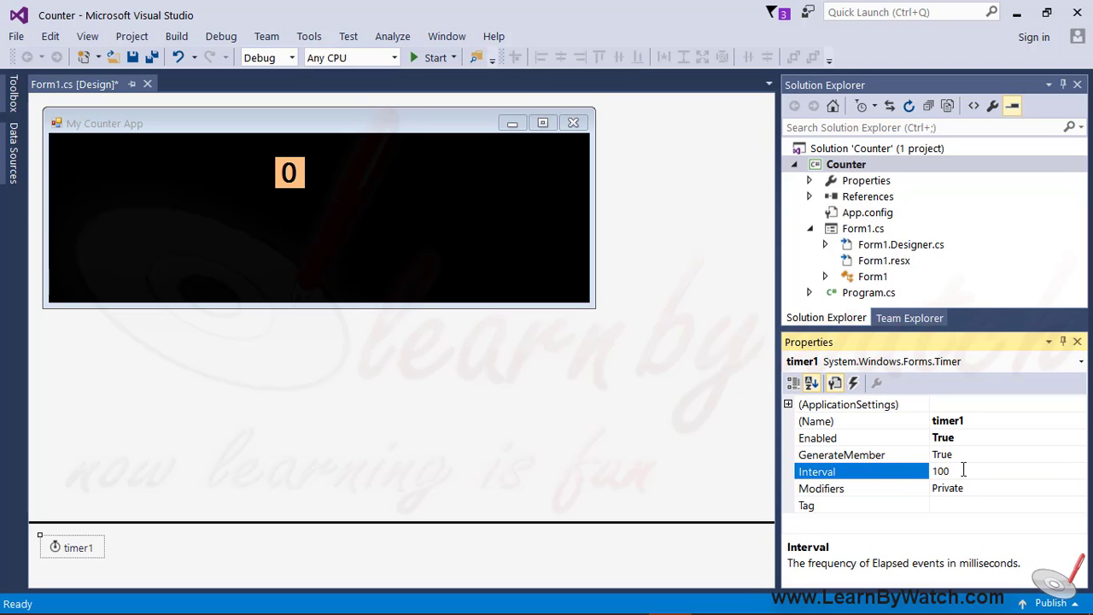
{"action": "left_click", "coordinate": [941, 471]}
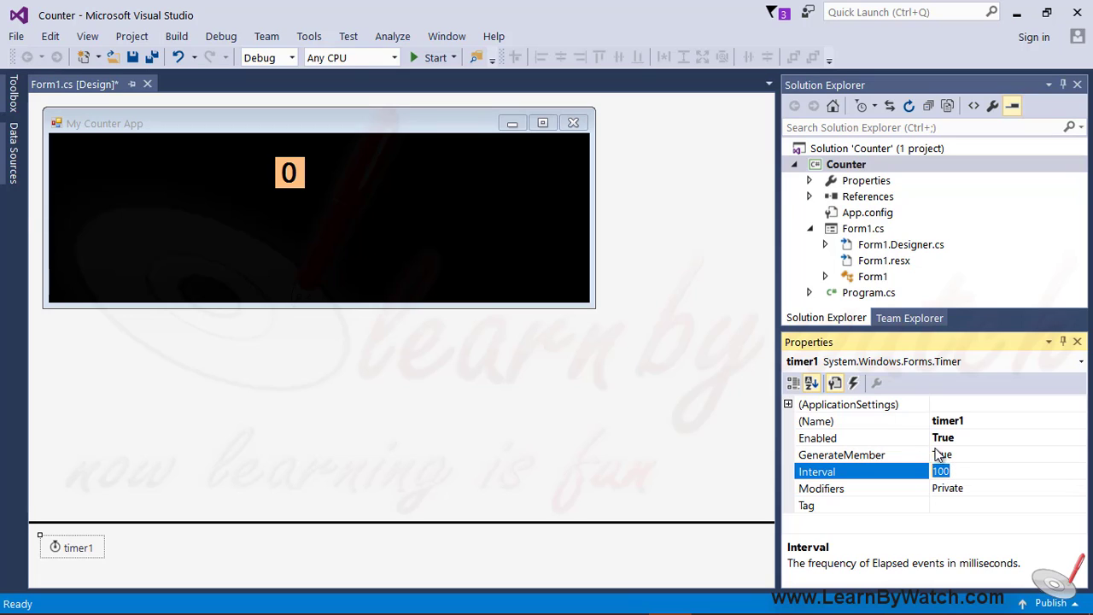
{"action": "mouse_move", "coordinate": [853, 383]}
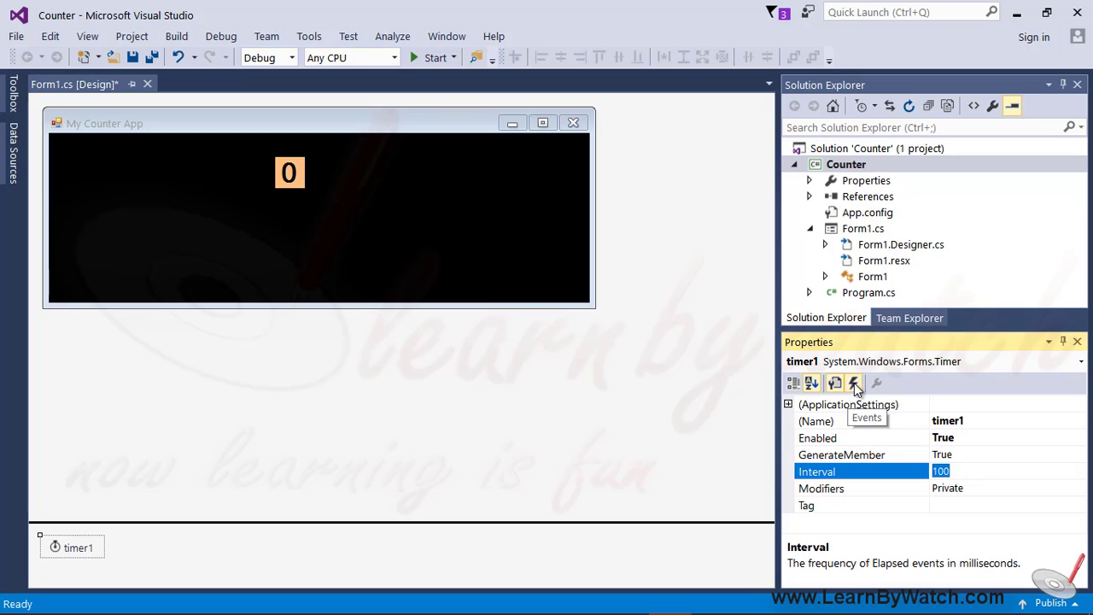
Create the timer1 Tick event handler
{"action": "left_click", "coordinate": [854, 383]}
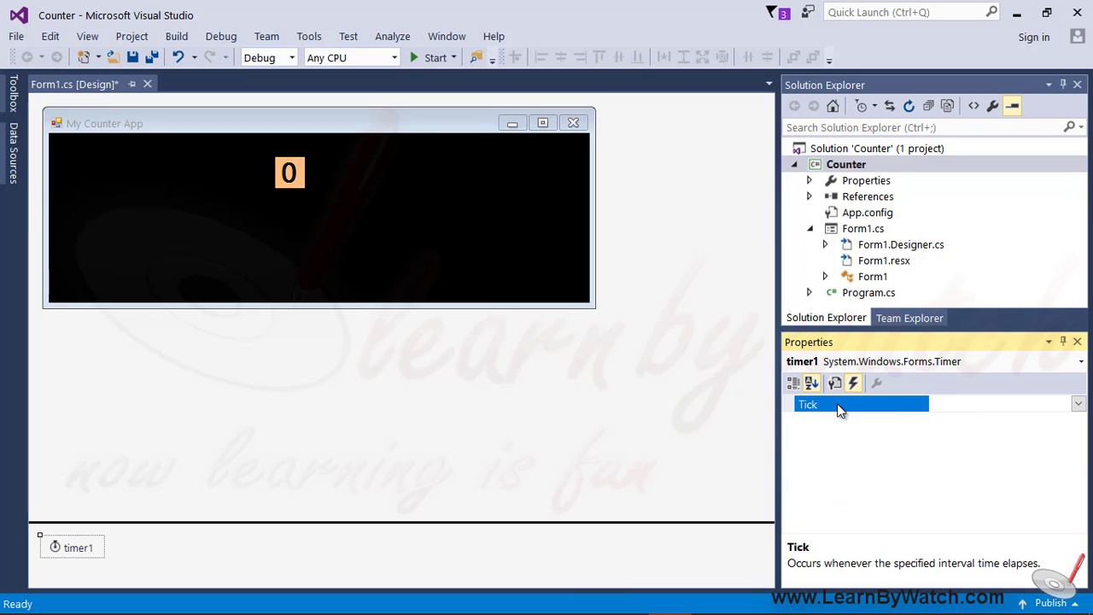
{"action": "double_click", "coordinate": [861, 403]}
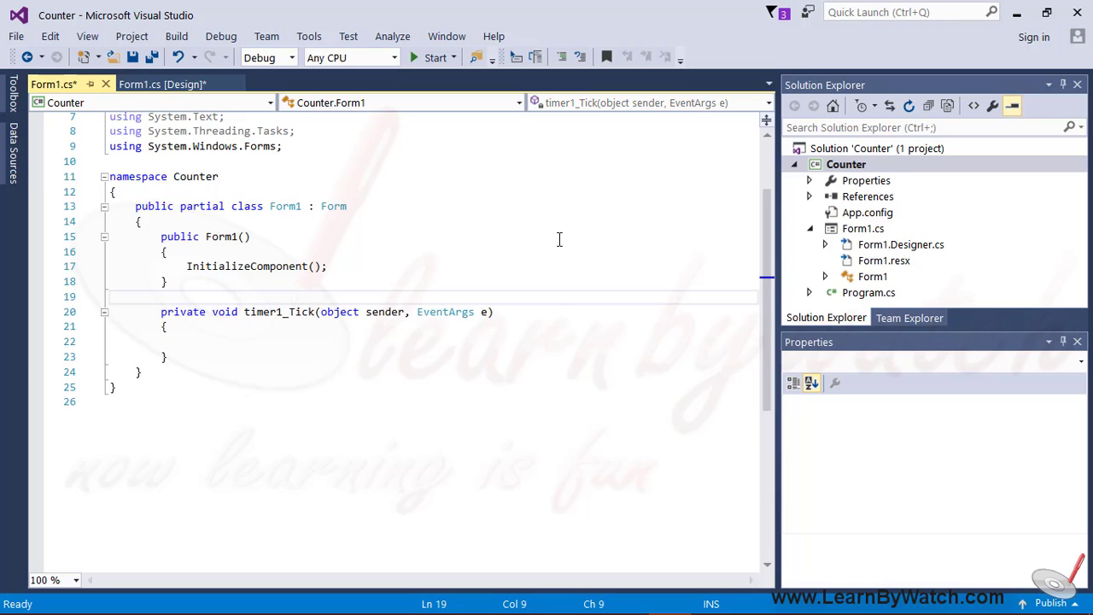
Declare int i = 0 and in timer1_Tick write label1.Text = i + ""; //i.ToString();
{"action": "type", "text": "int i="}
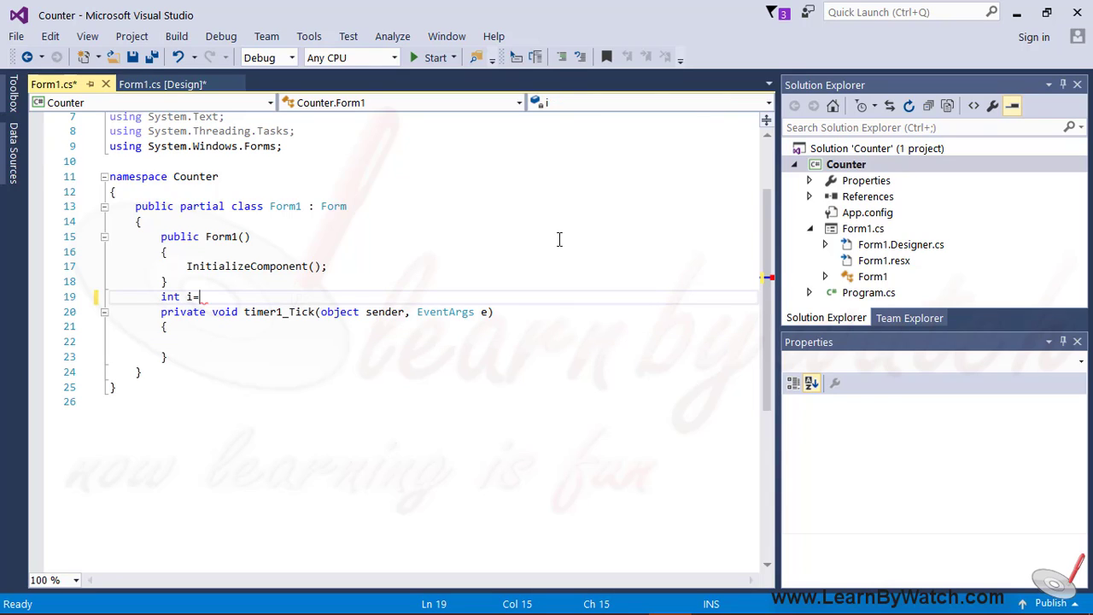
{"action": "type", "text": "0"}
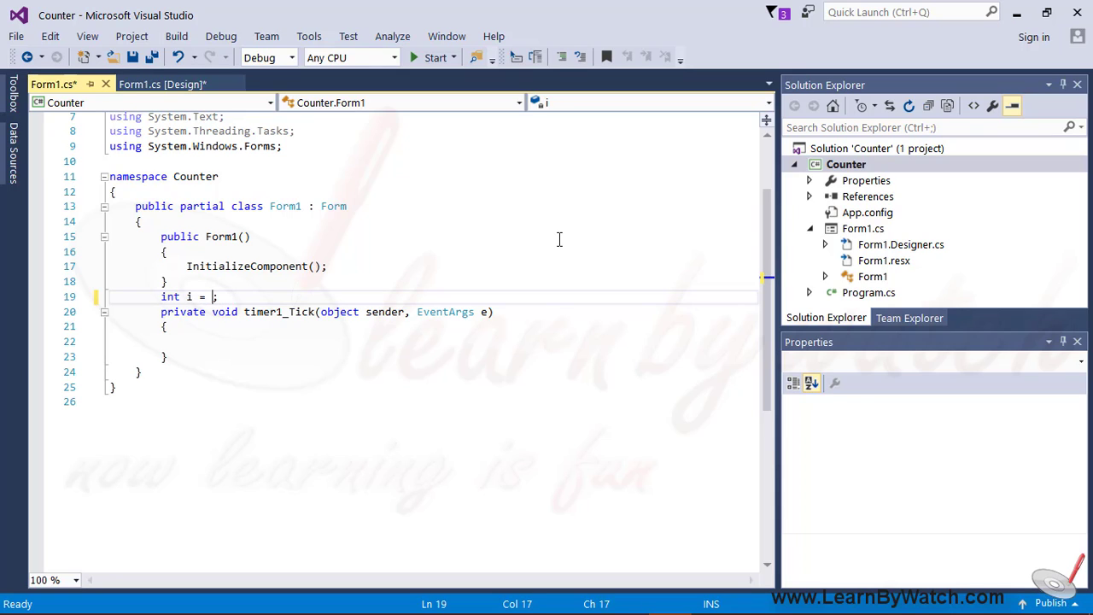
{"action": "type", "text": "1"}
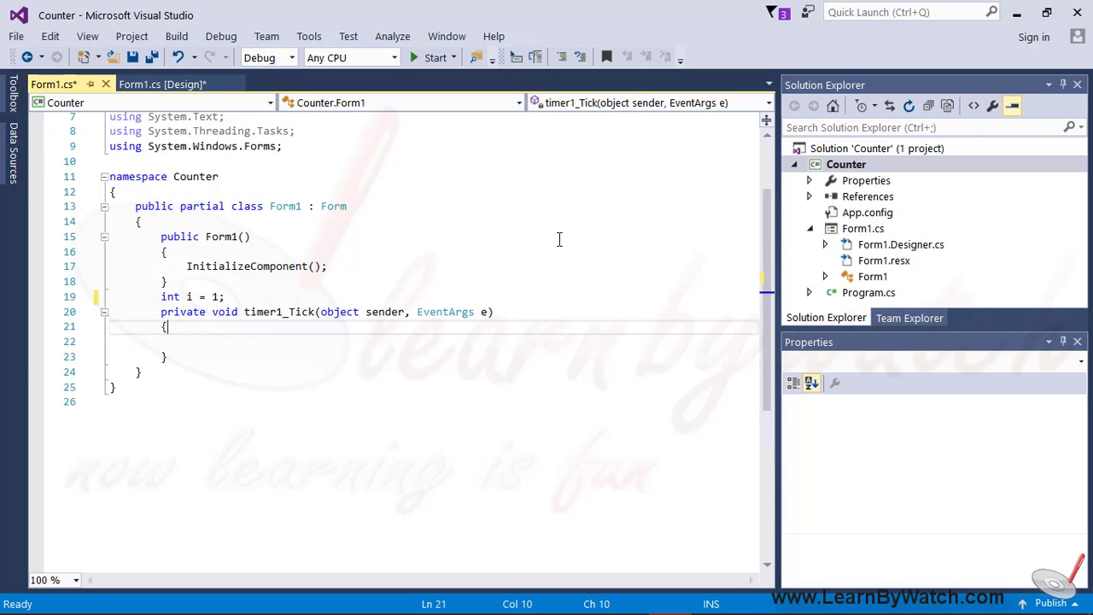
{"action": "type", "text": "l"}
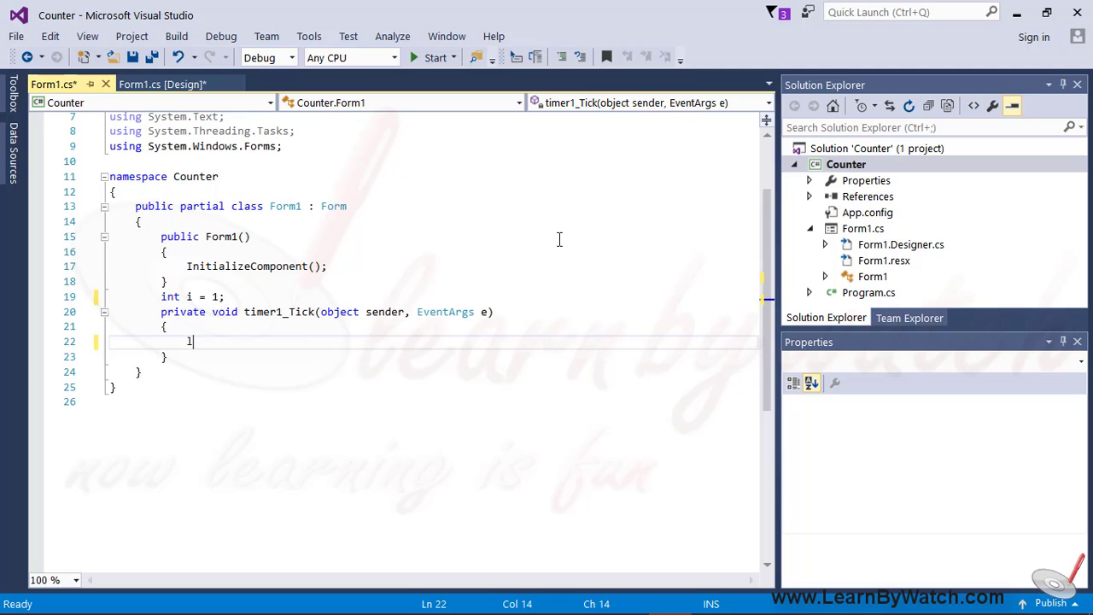
{"action": "type", "text": "abl"}
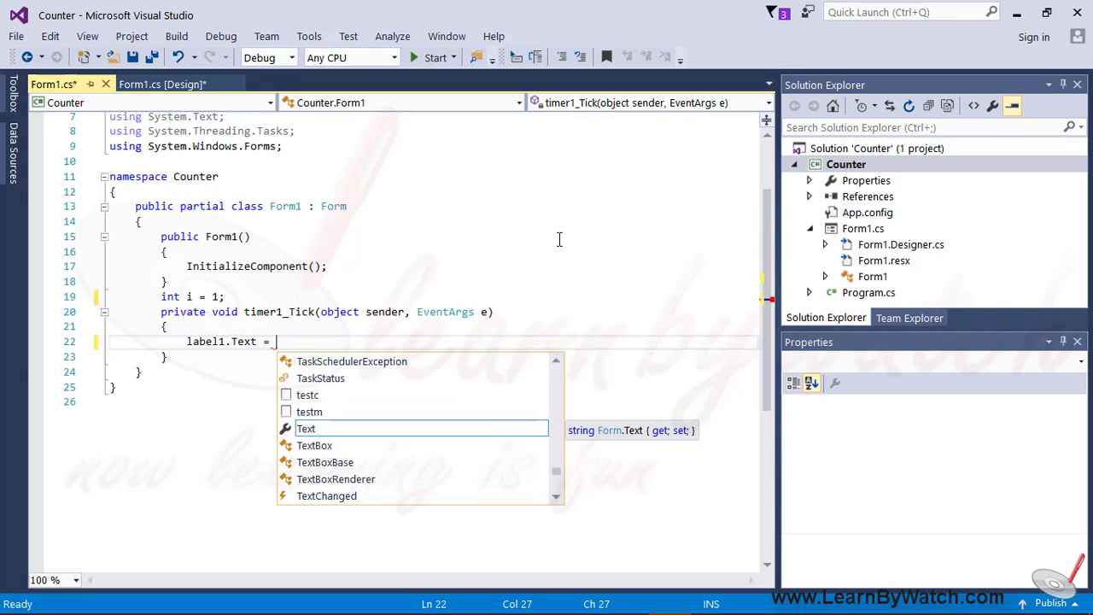
{"action": "type", "text": "i"}
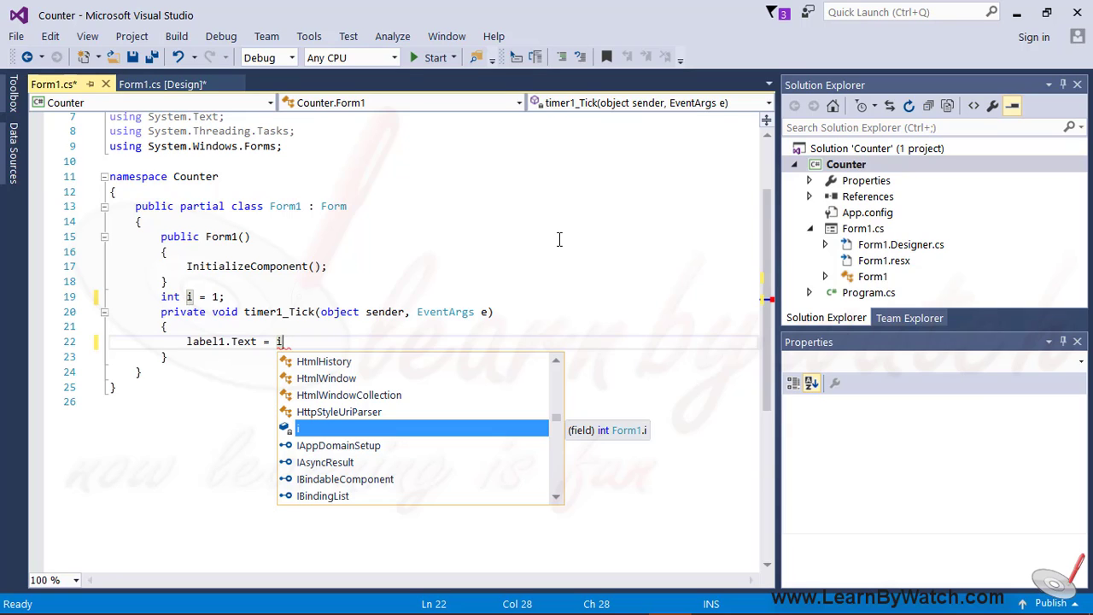
{"action": "key", "text": "Escape"}
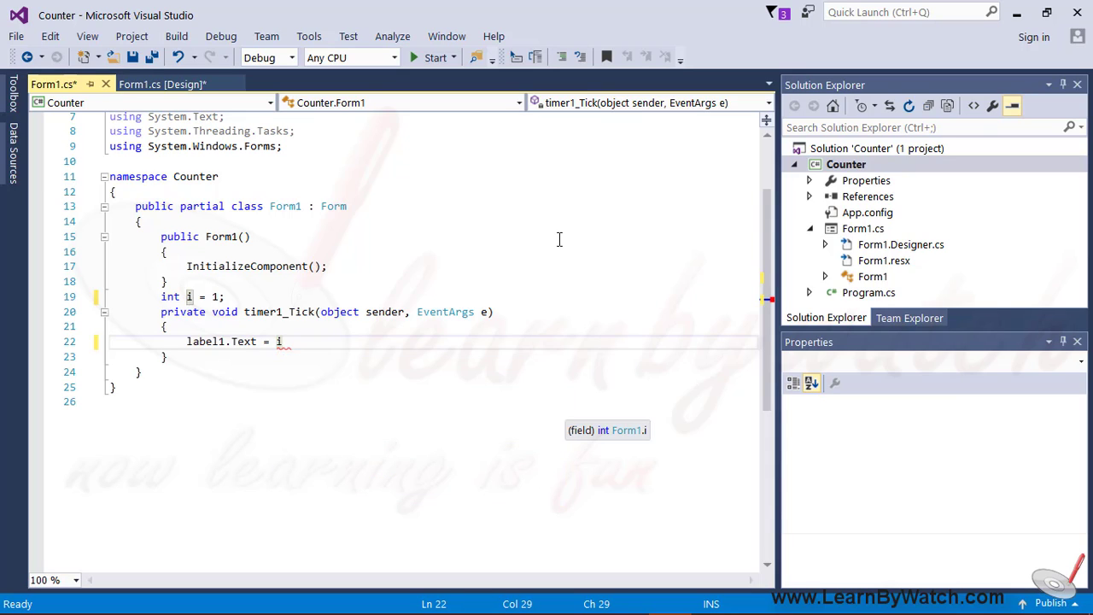
{"action": "type", "text": "+\"\""}
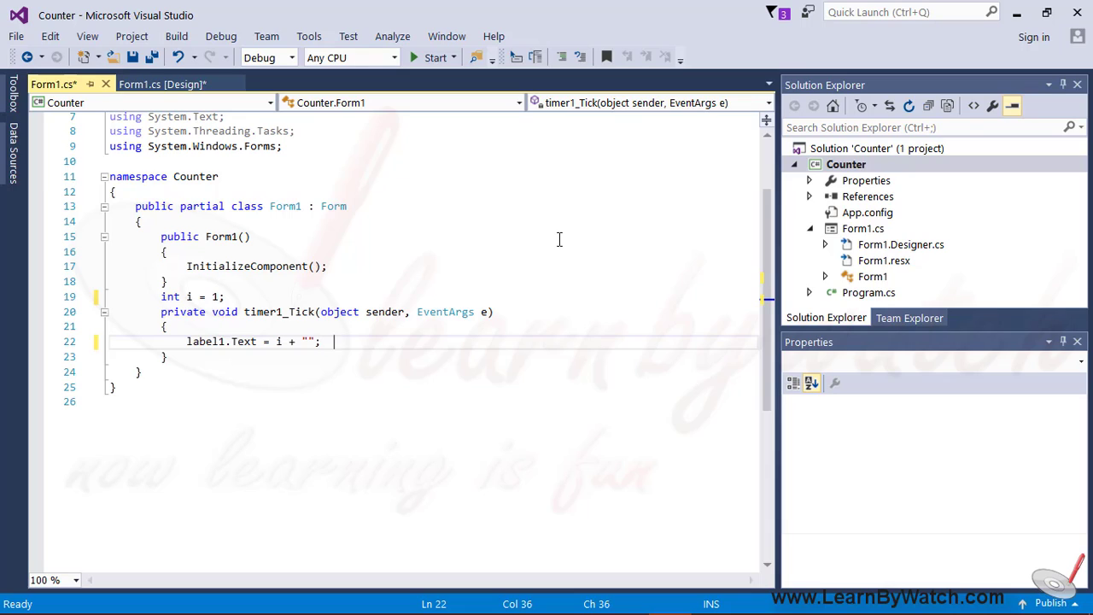
{"action": "type", "text": "// i"}
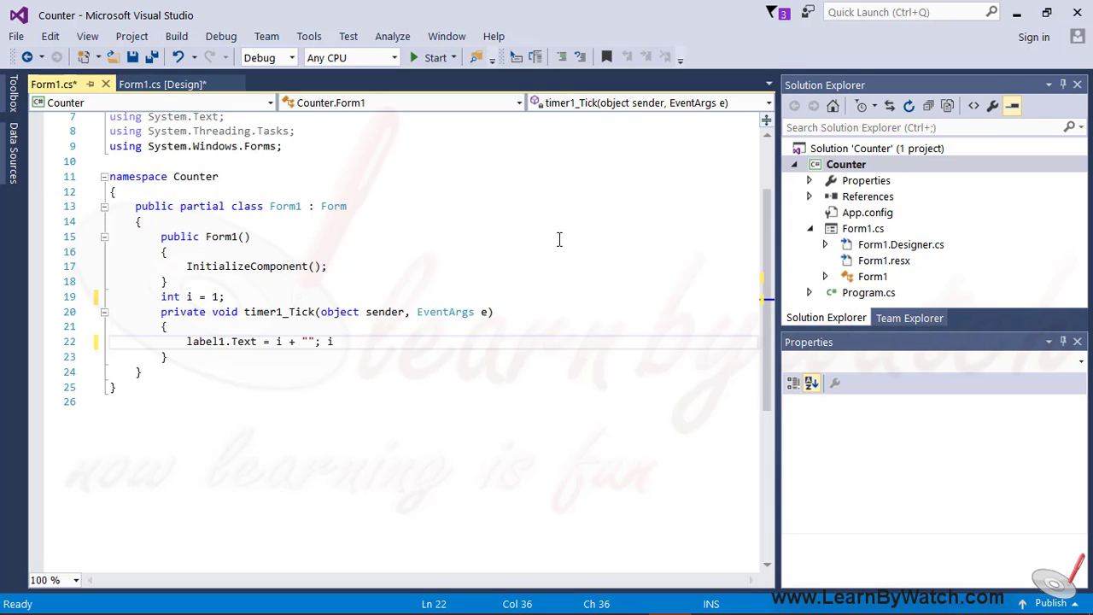
{"action": "type", "text": ".to"}
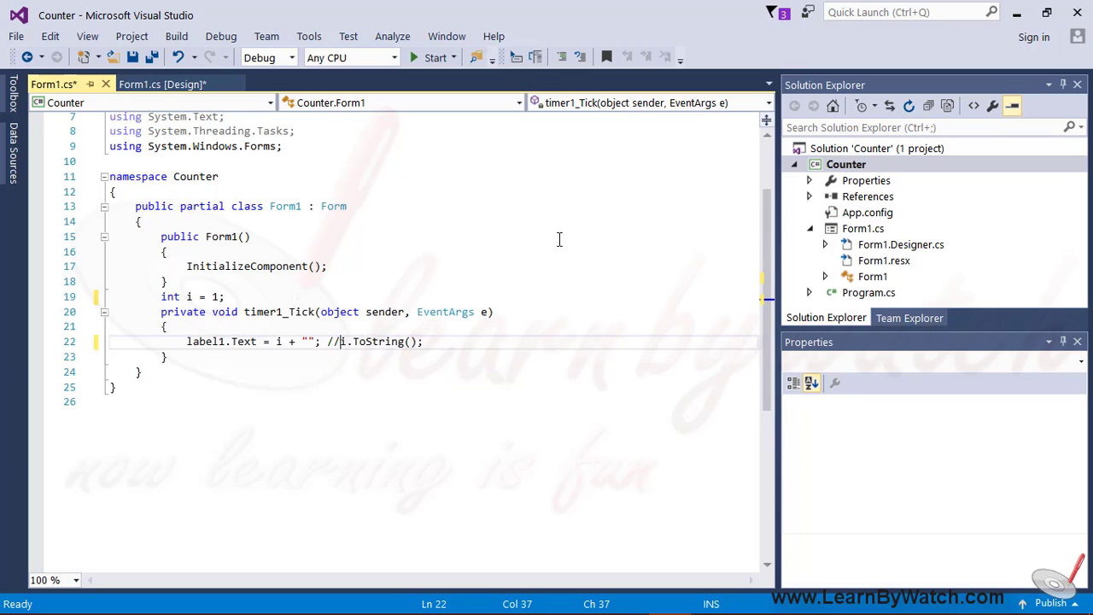
{"action": "key", "text": "End"}
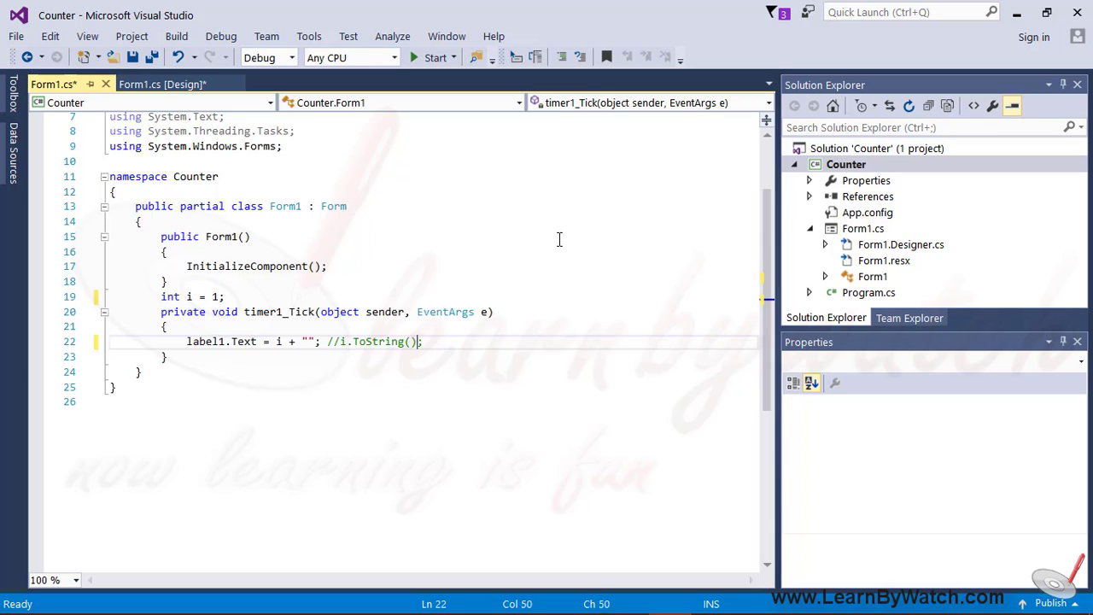
Add i++; and if (i == 100) i = 0; then save the code
{"action": "type", "text": "i++"}
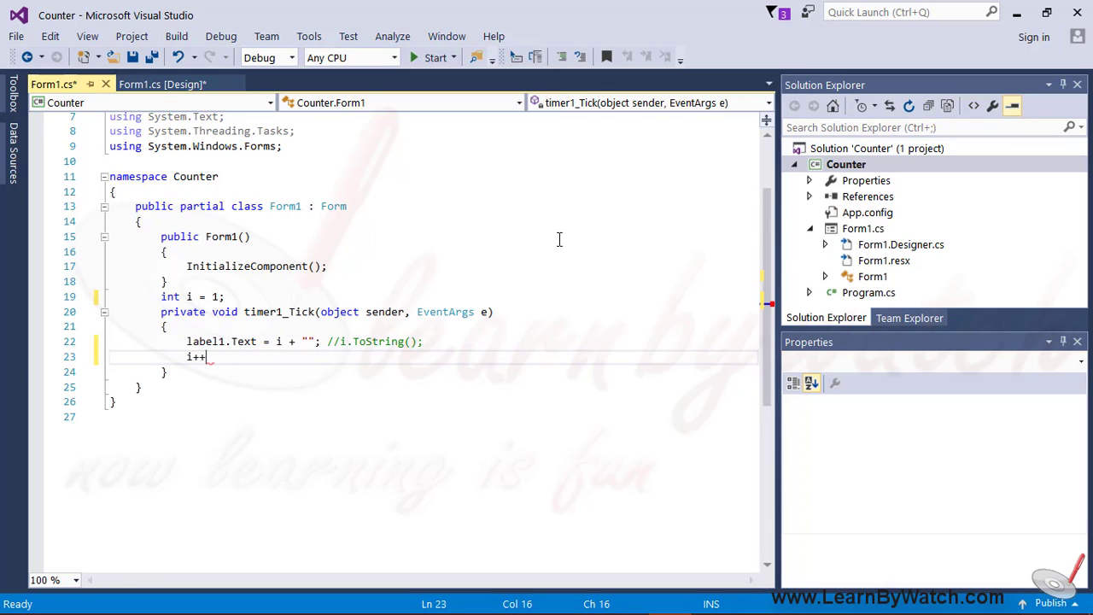
{"action": "type", "text": "if("}
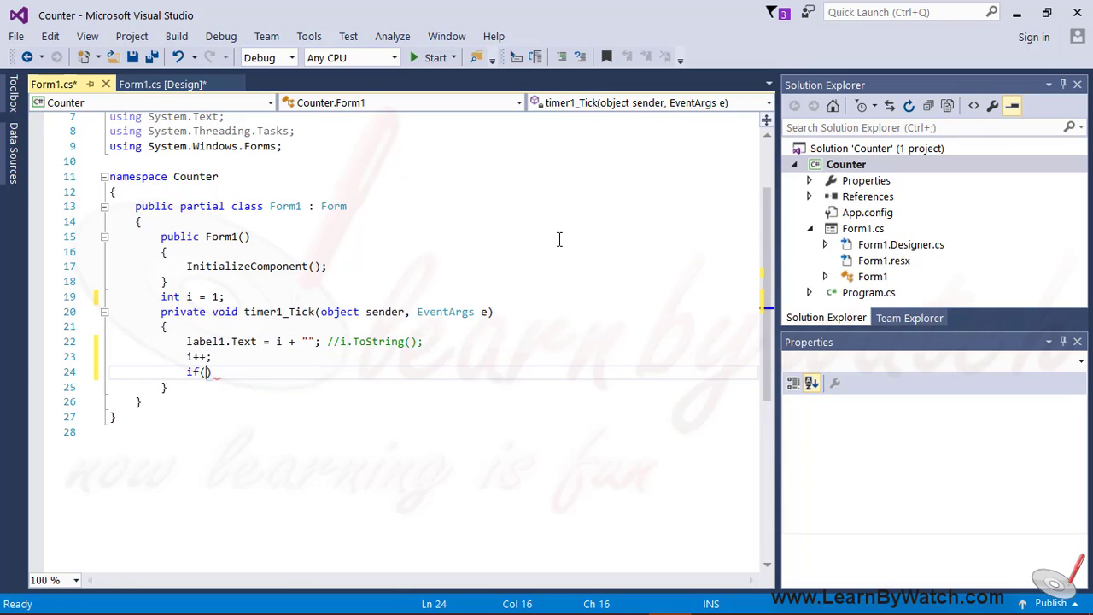
{"action": "type", "text": "i=="}
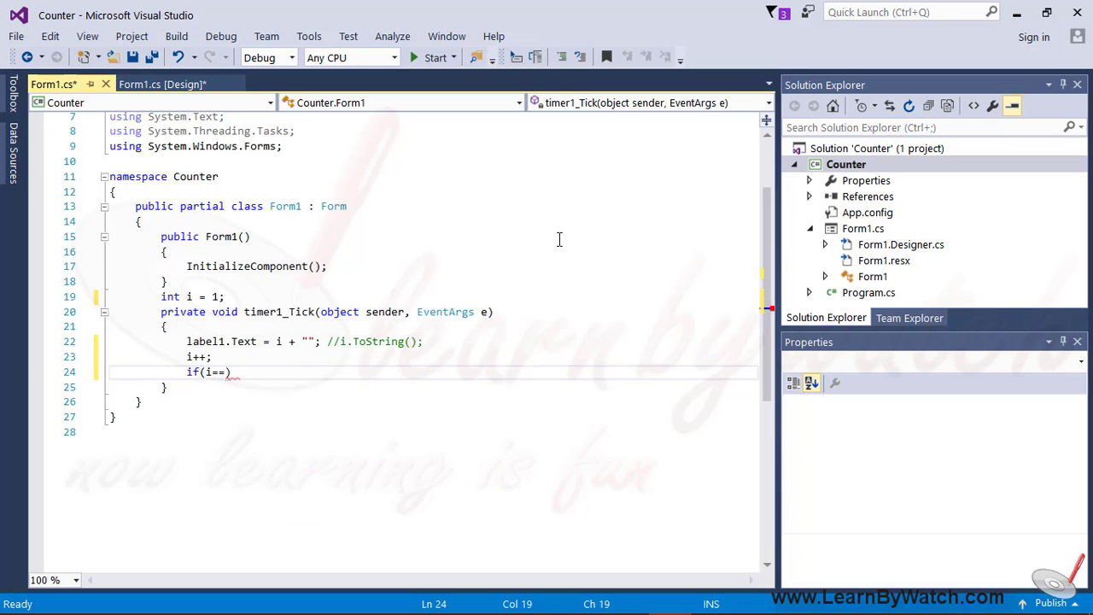
{"action": "type", "text": "100"}
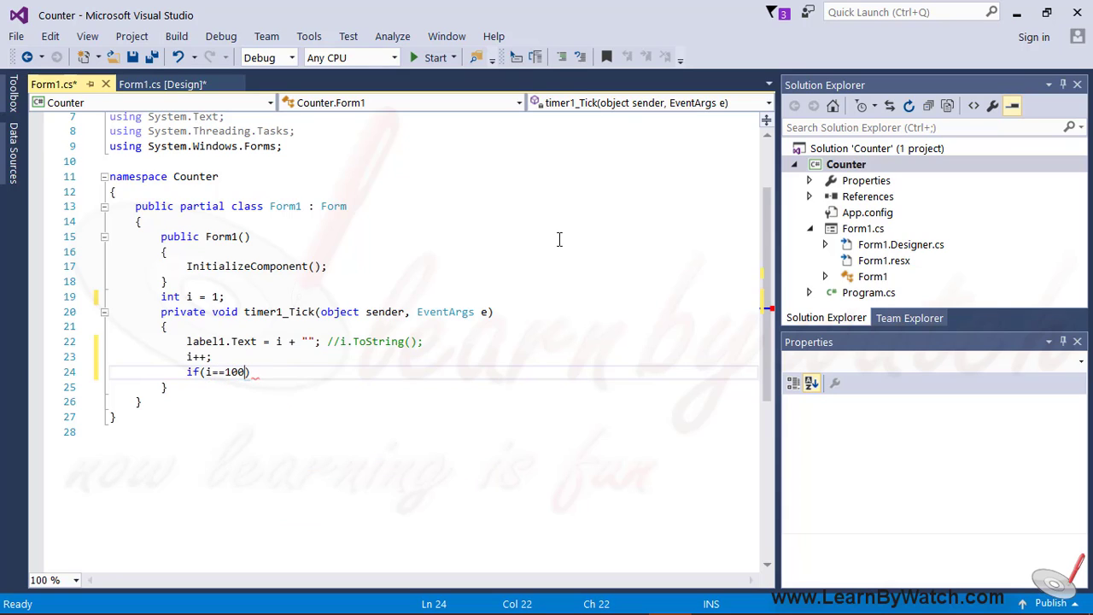
{"action": "type", "text": "i = 0;"}
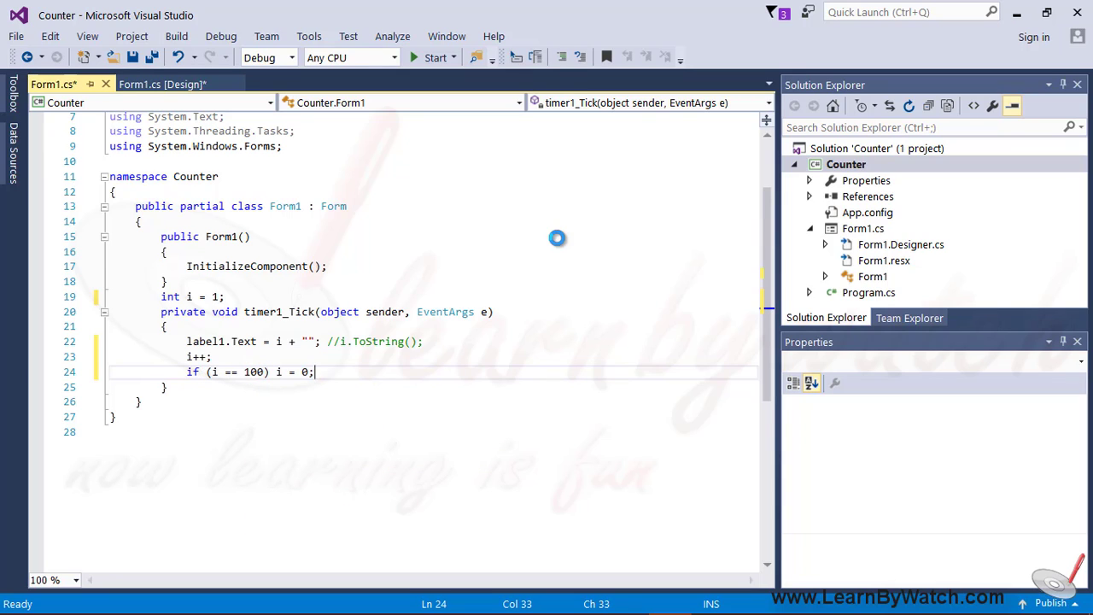
{"action": "key", "text": "ctrl+s"}
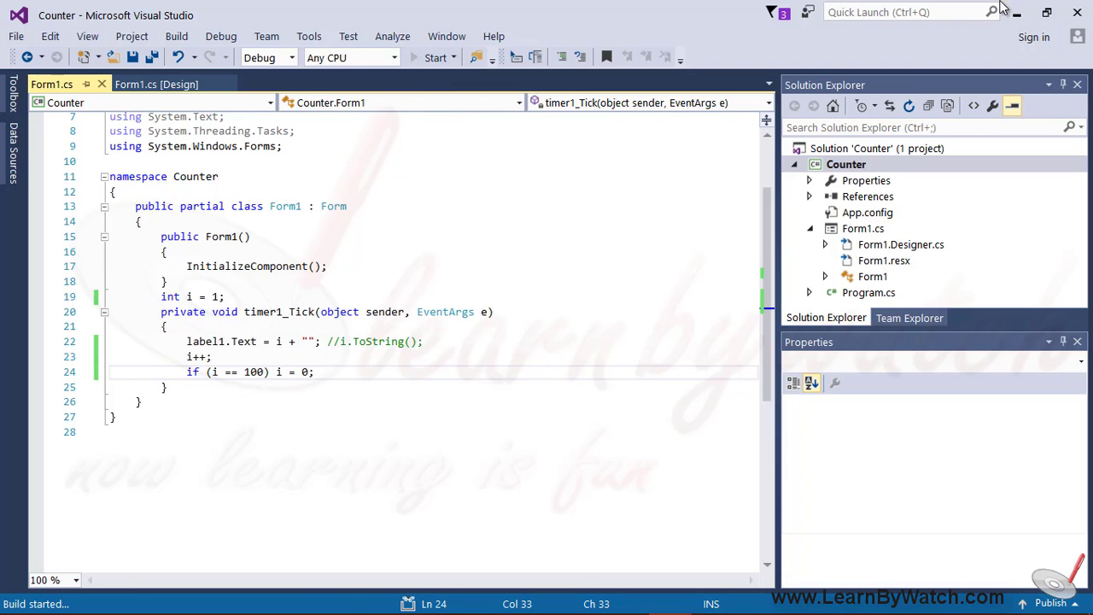
Run the counter app, watch the label count up, close it and return to the designer
{"action": "left_click", "coordinate": [434, 58]}
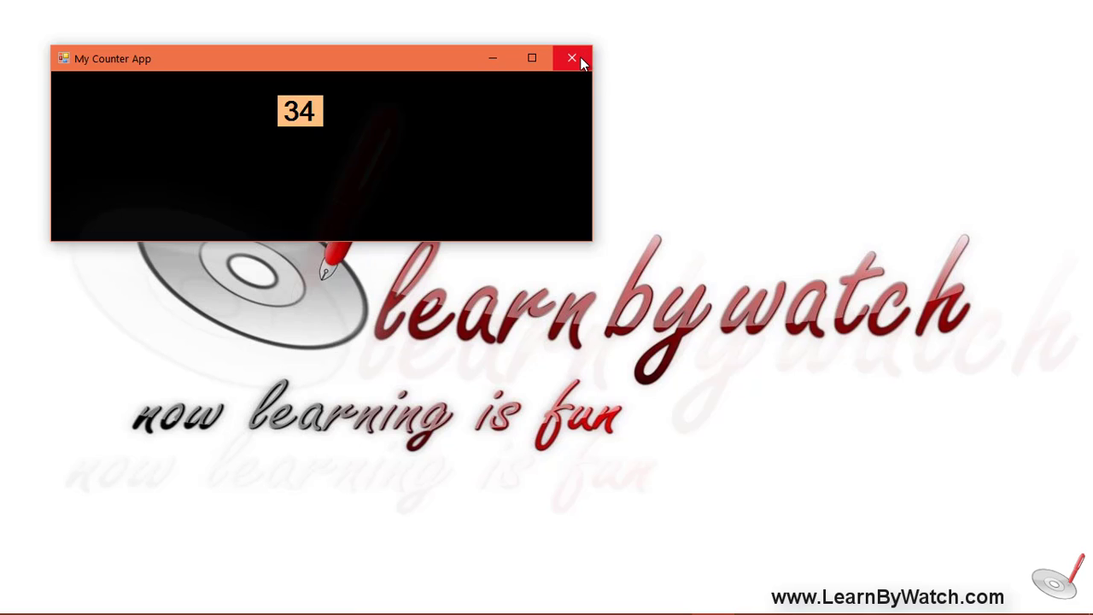
{"action": "left_click", "coordinate": [570, 58]}
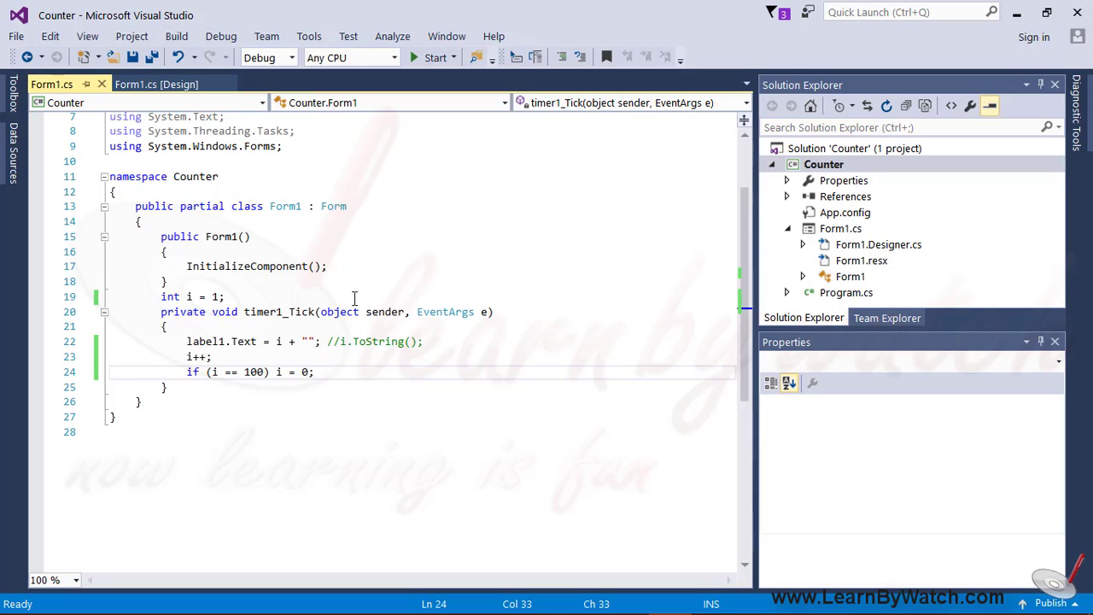
{"action": "left_click", "coordinate": [157, 83]}
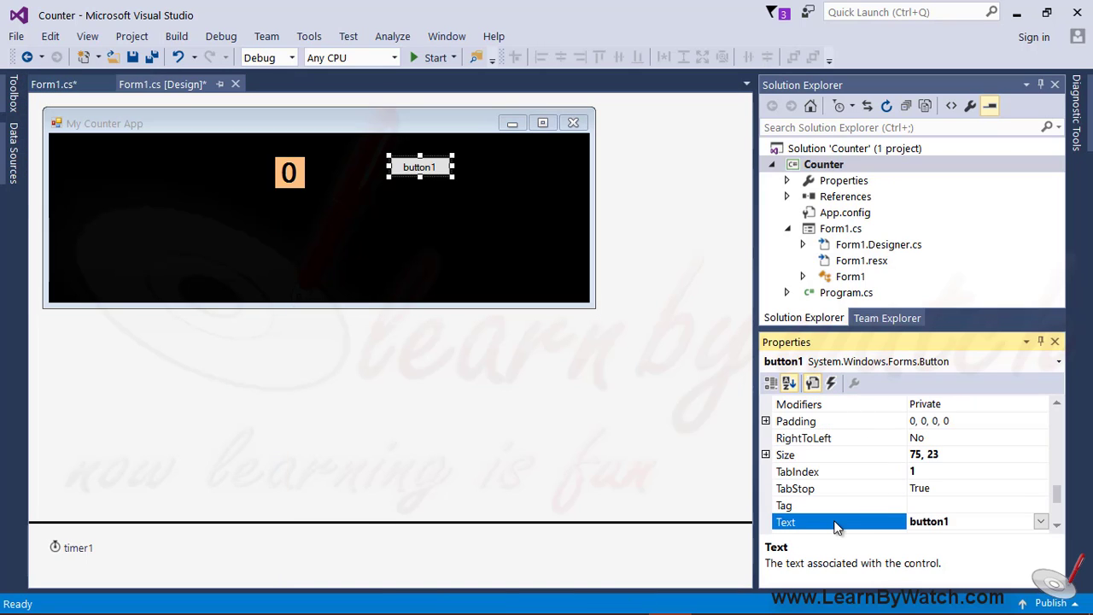
Set button1's caption to Start
{"action": "type", "text": "Start"}
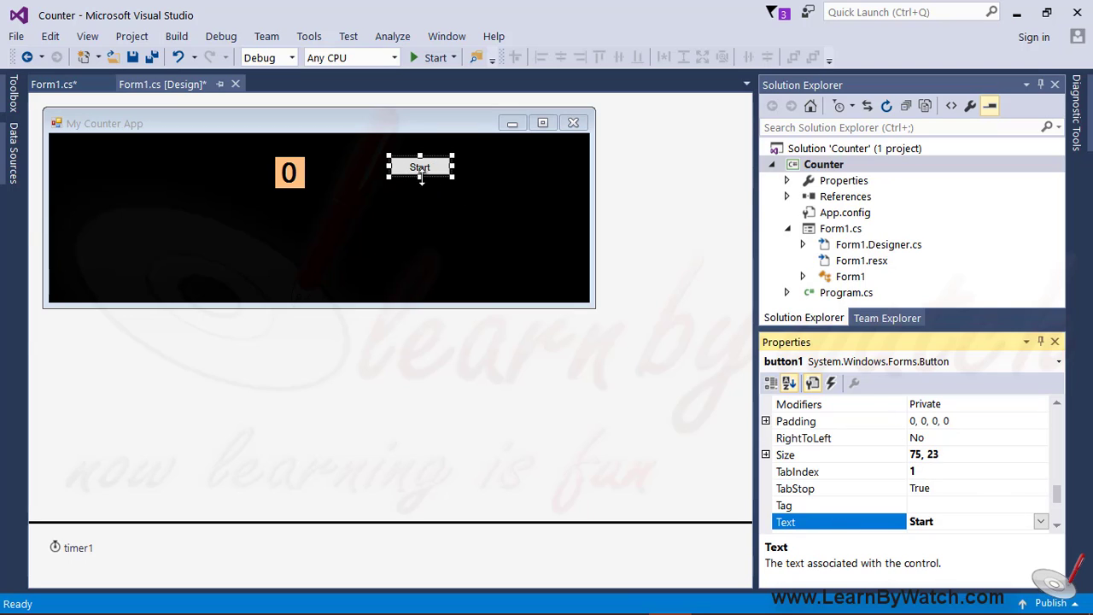
{"action": "mouse_move", "coordinate": [444, 195]}
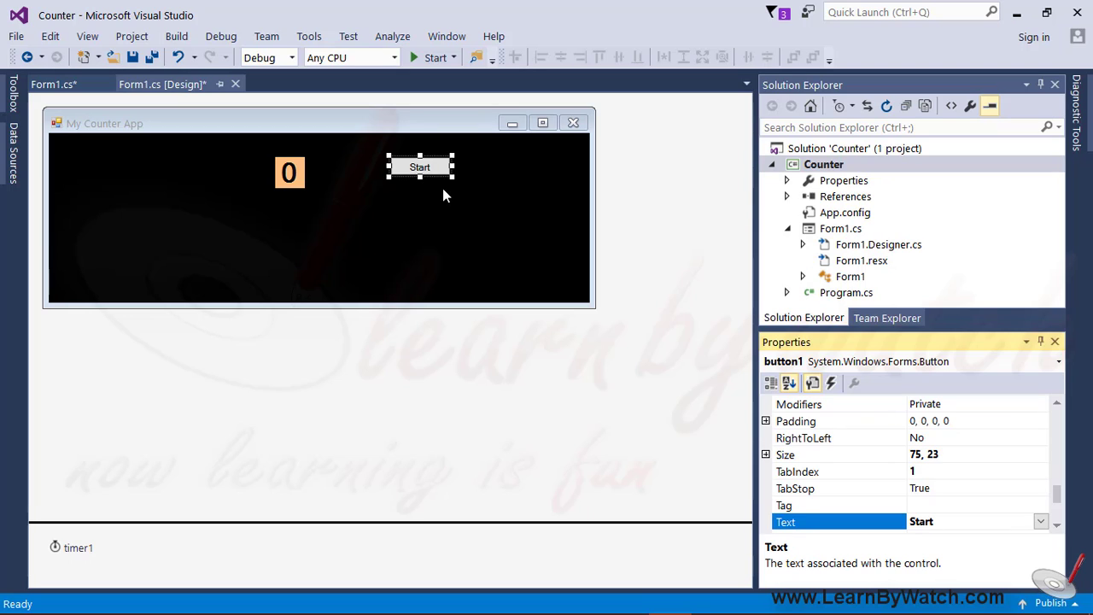
{"action": "mouse_move", "coordinate": [430, 166]}
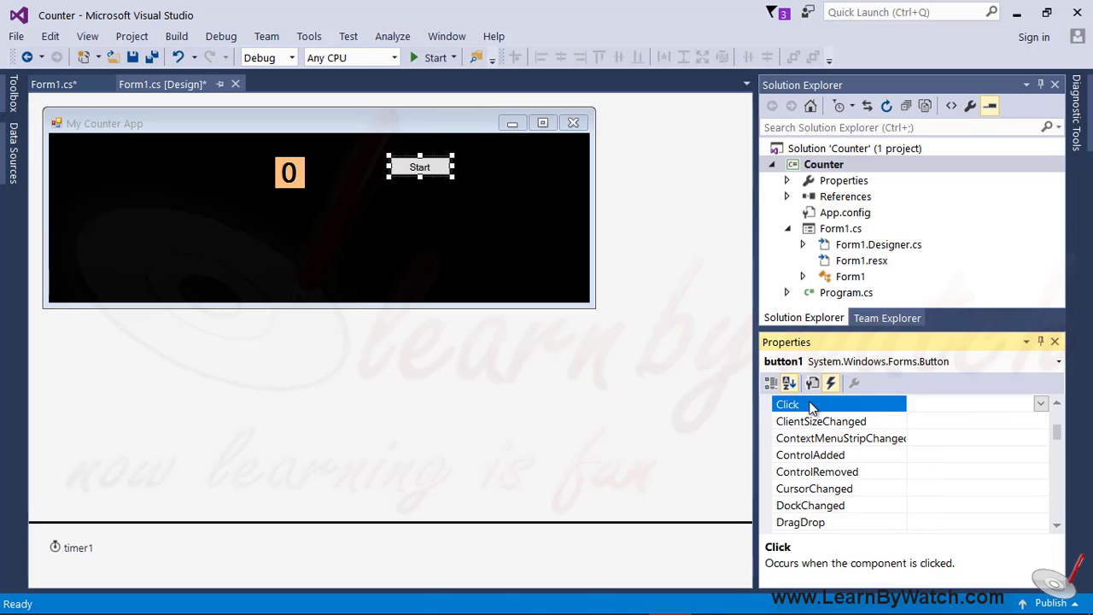
In button1_Click, when the caption is Start, change it and set timer1.Enabled = false
{"action": "double_click", "coordinate": [787, 403]}
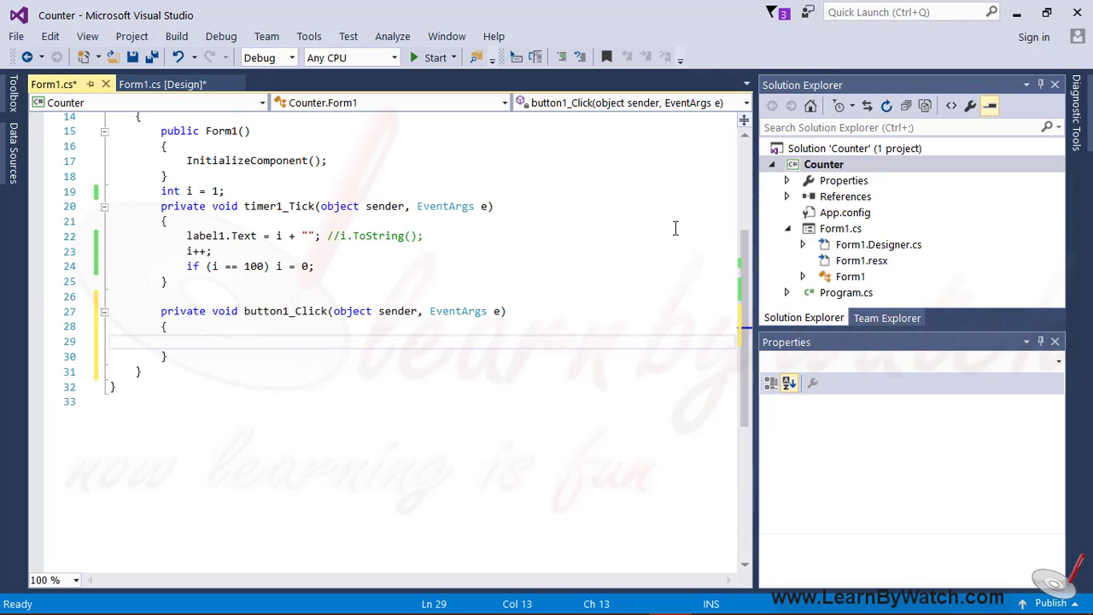
{"action": "type", "text": "if"}
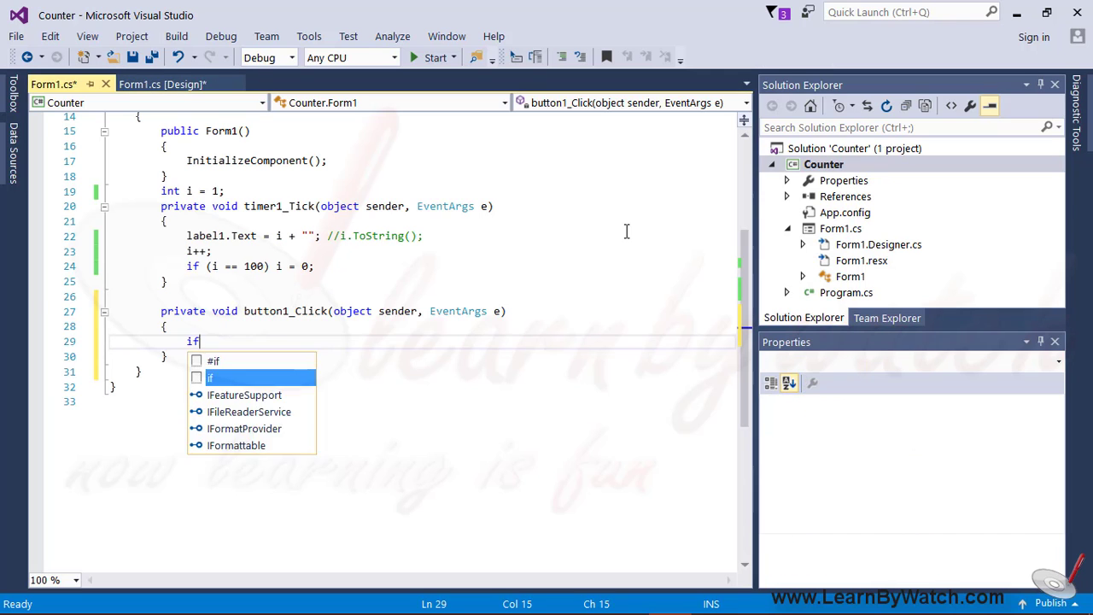
{"action": "type", "text": "("}
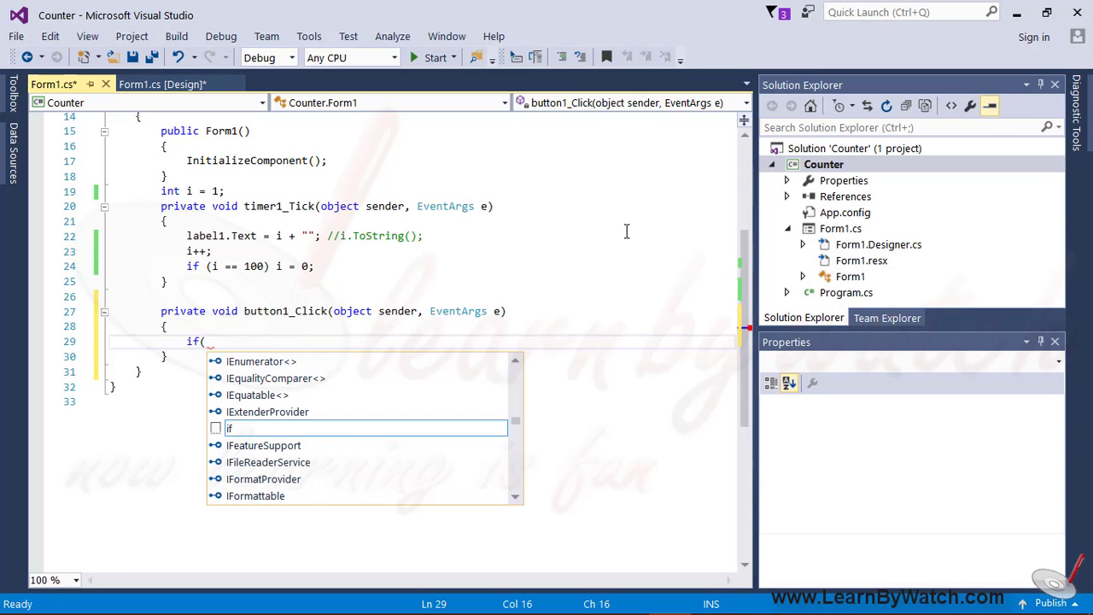
{"action": "type", "text": "button1."}
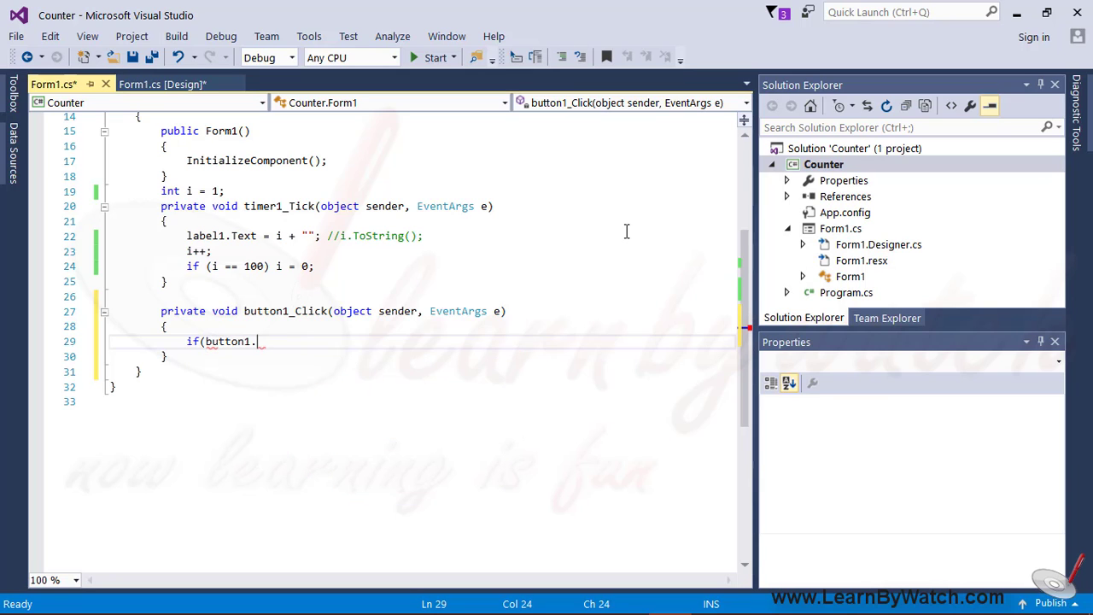
{"action": "type", "text": "Text="}
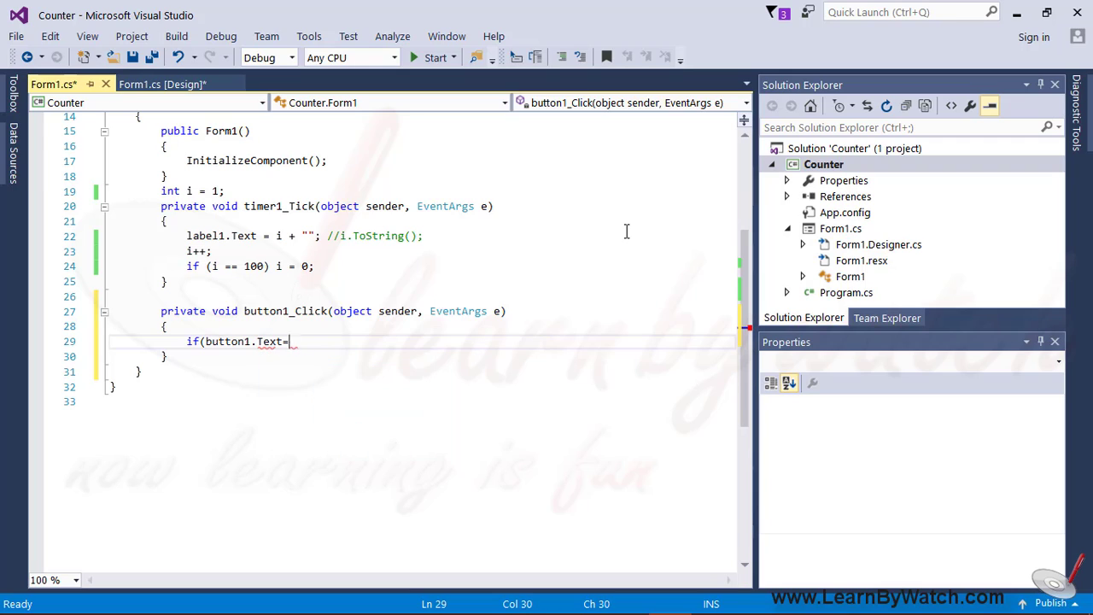
{"action": "type", "text": "=\"Start\""}
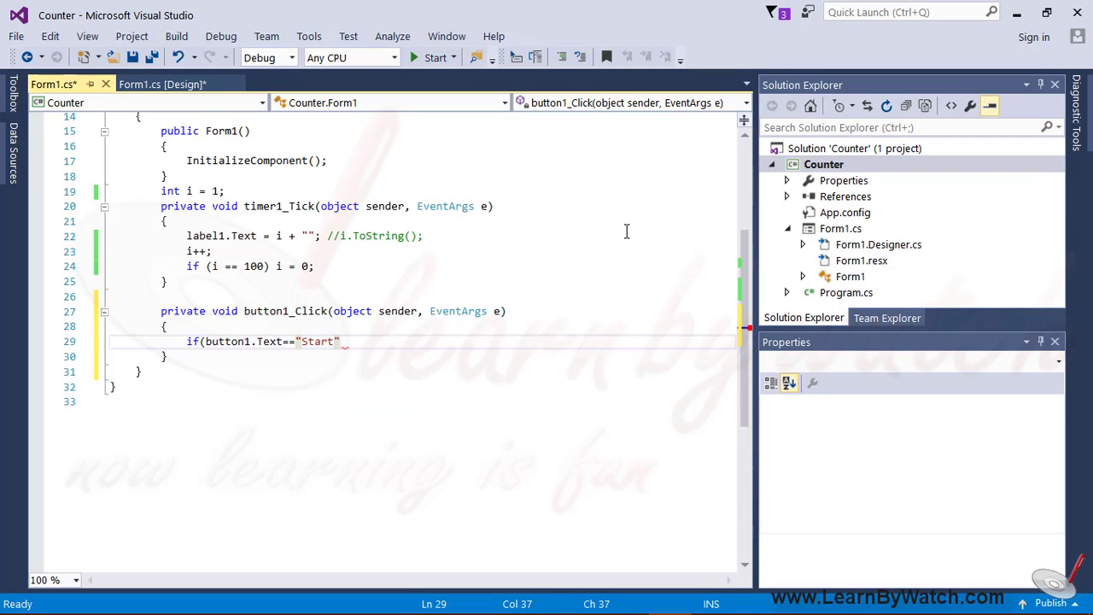
{"action": "type", "text": "{"}
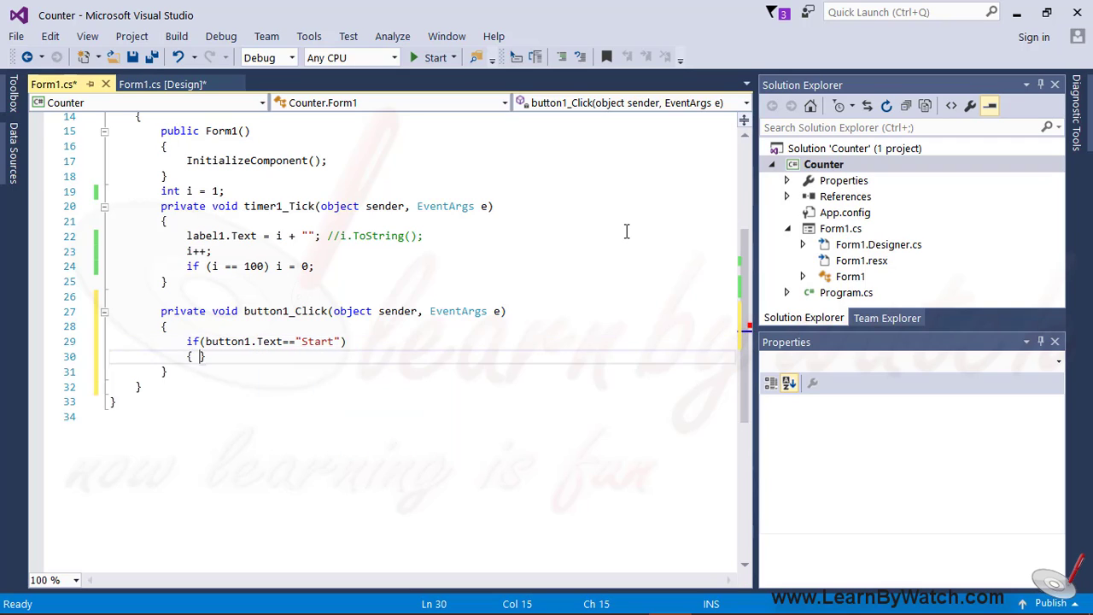
{"action": "type", "text": "button1.Text = \"Stop\";"}
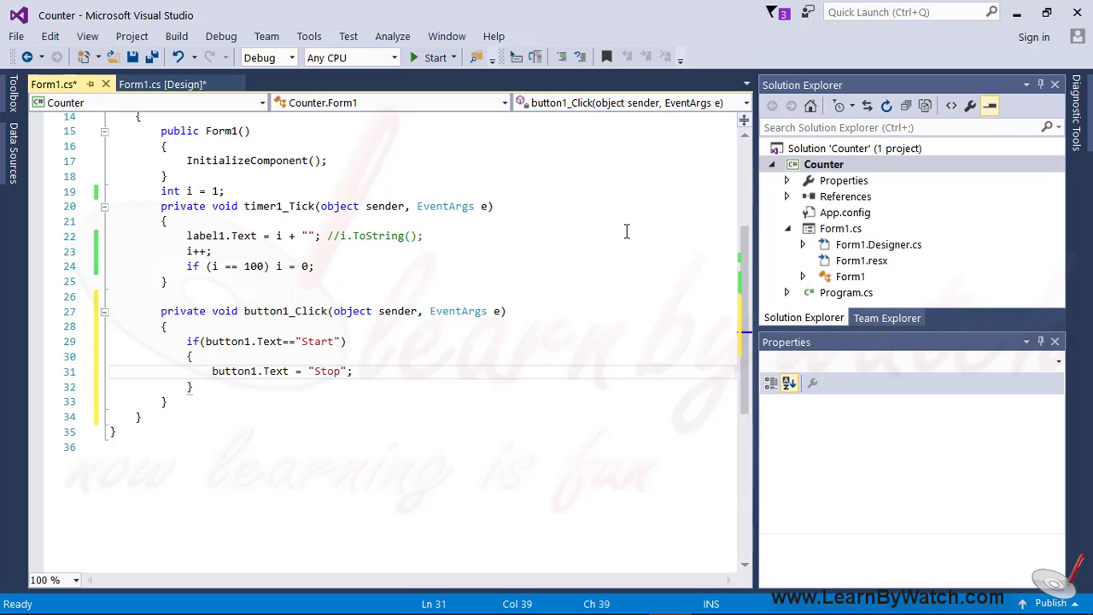
{"action": "type", "text": "timer1.e"}
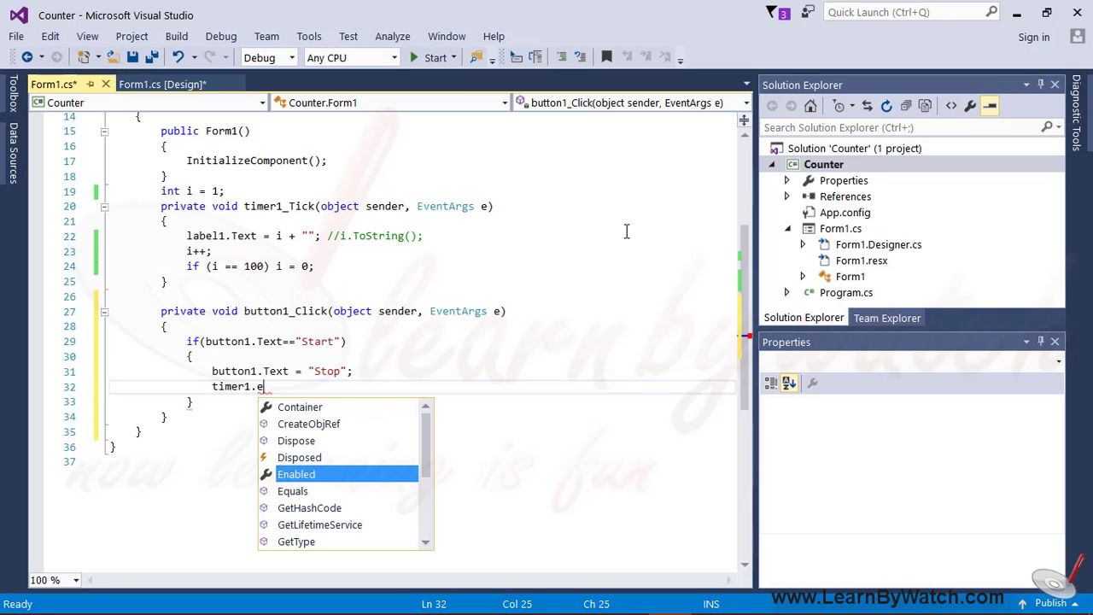
{"action": "type", "text": "nabled=fa"}
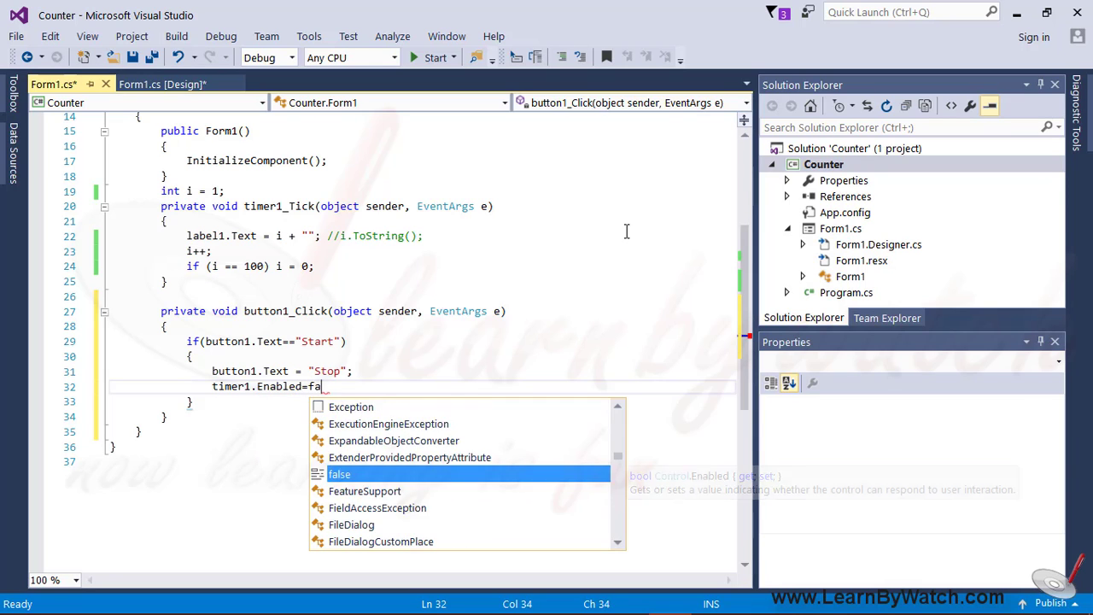
{"action": "type", "text": "lse;"}
{"action": "type", "text": "else"}
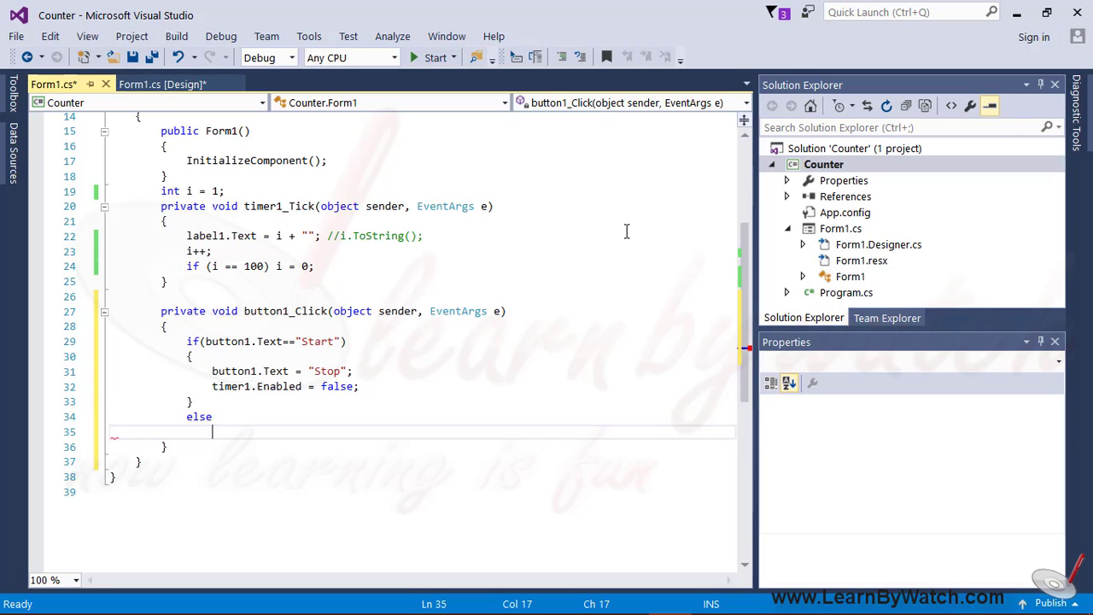
In the else branch set the caption to Start and enable timer1
{"action": "type", "text": "button1.t"}
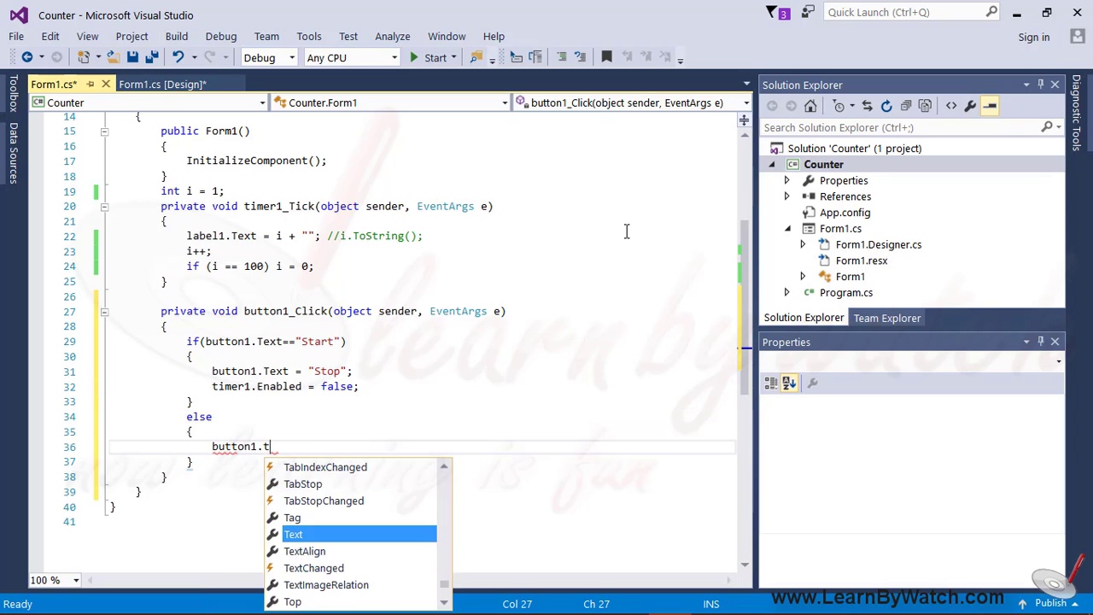
{"action": "type", "text": "ext=\"Sa"}
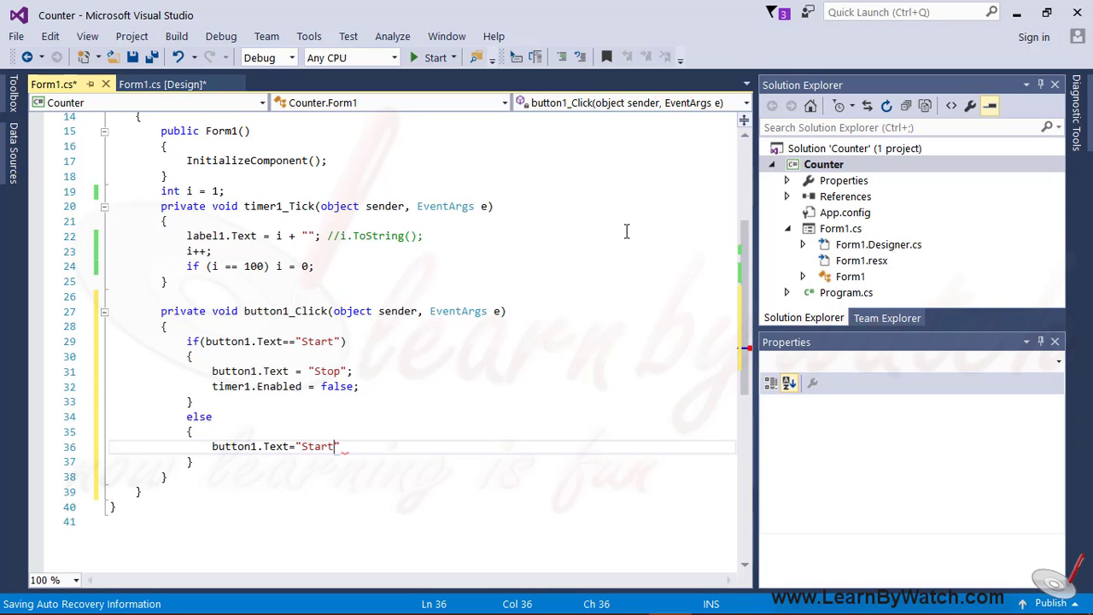
{"action": "type", "text": "timer1.Enabled = true;"}
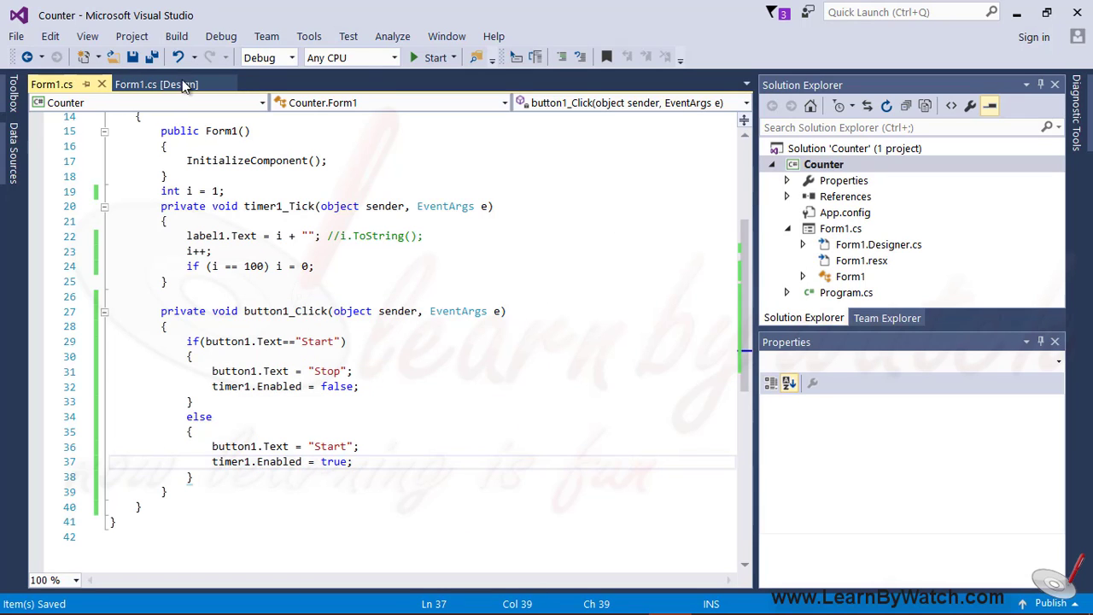
Return to the form's design view and run the counter app
{"action": "left_click", "coordinate": [157, 84]}
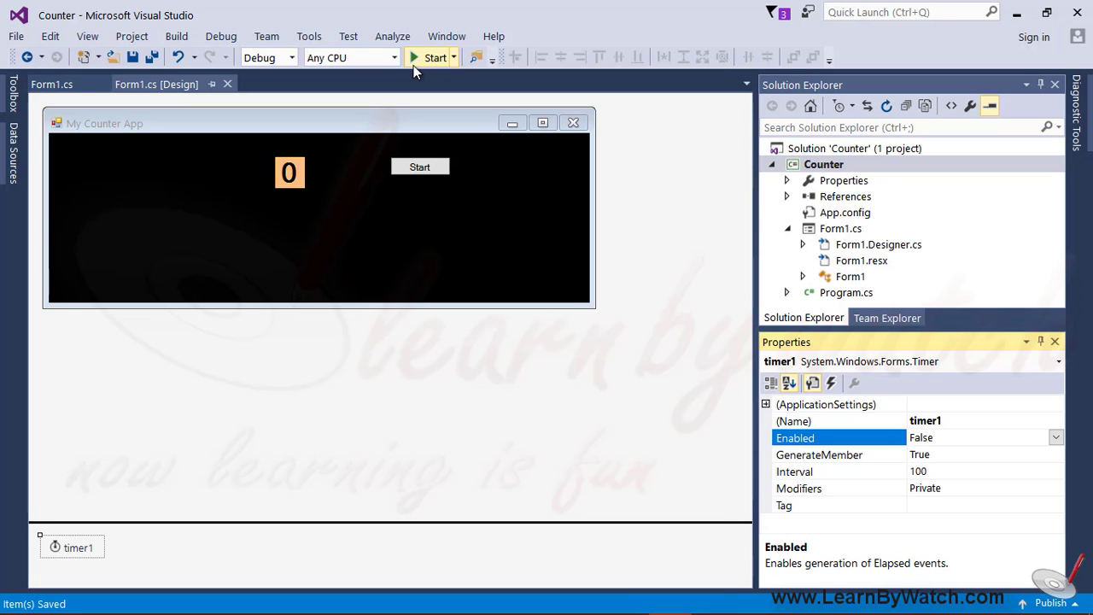
{"action": "left_click", "coordinate": [433, 58]}
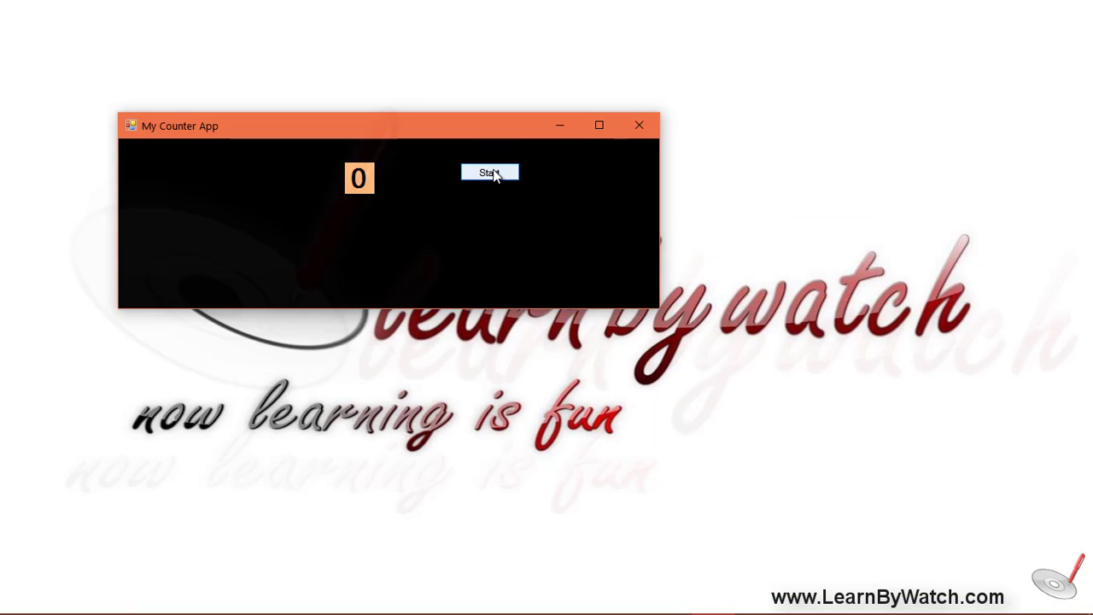
Toggle the Start/Stop button several times while the count rises
{"action": "left_click", "coordinate": [488, 172]}
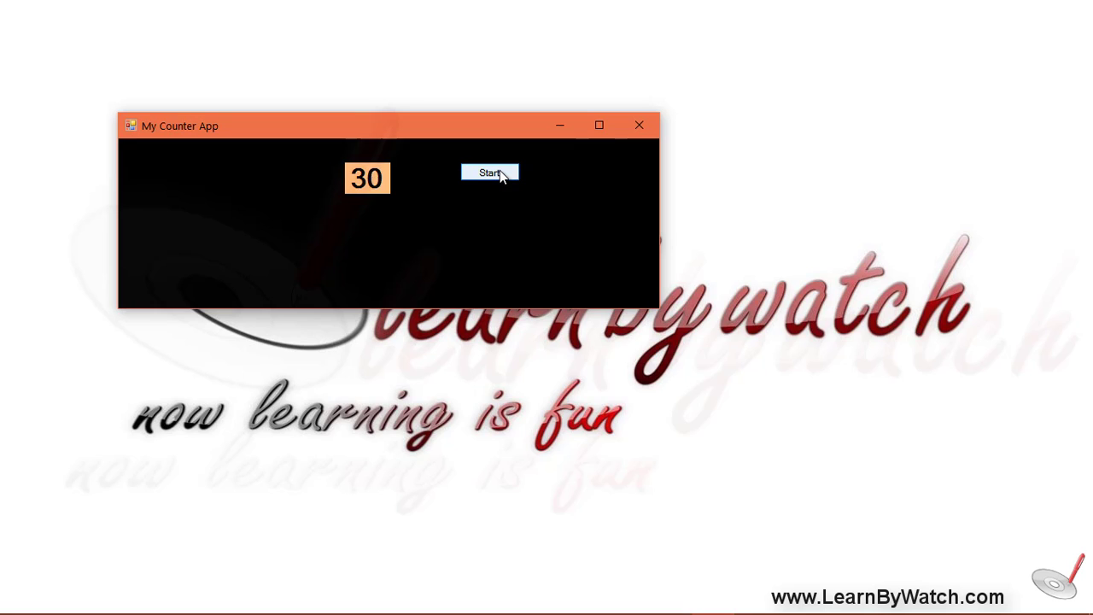
{"action": "left_click", "coordinate": [488, 171]}
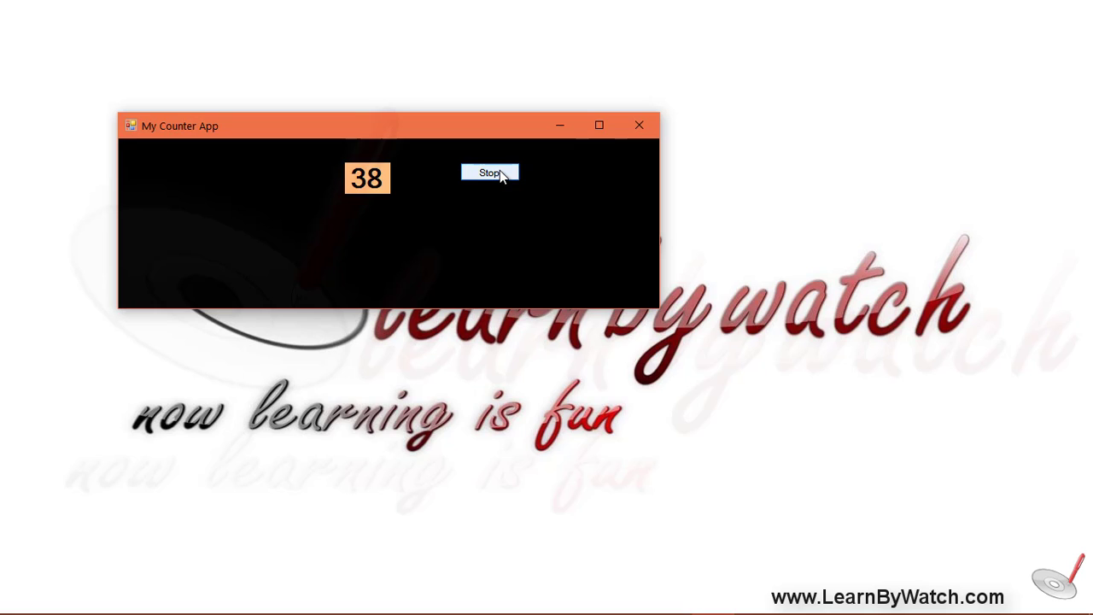
{"action": "left_click", "coordinate": [488, 171]}
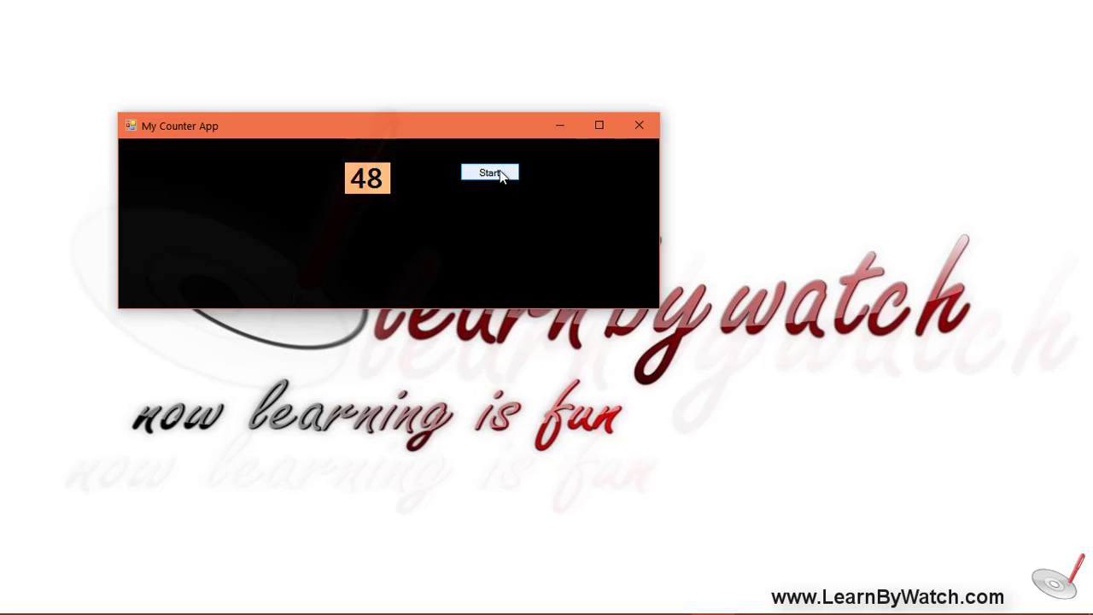
{"action": "left_click", "coordinate": [488, 171]}
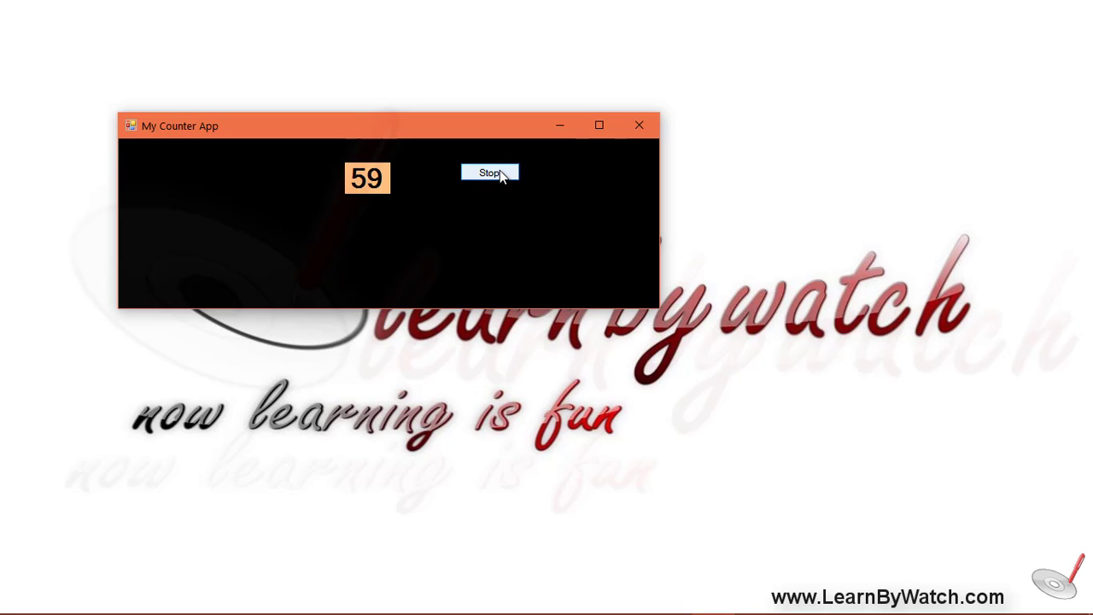
{"action": "left_click", "coordinate": [488, 172]}
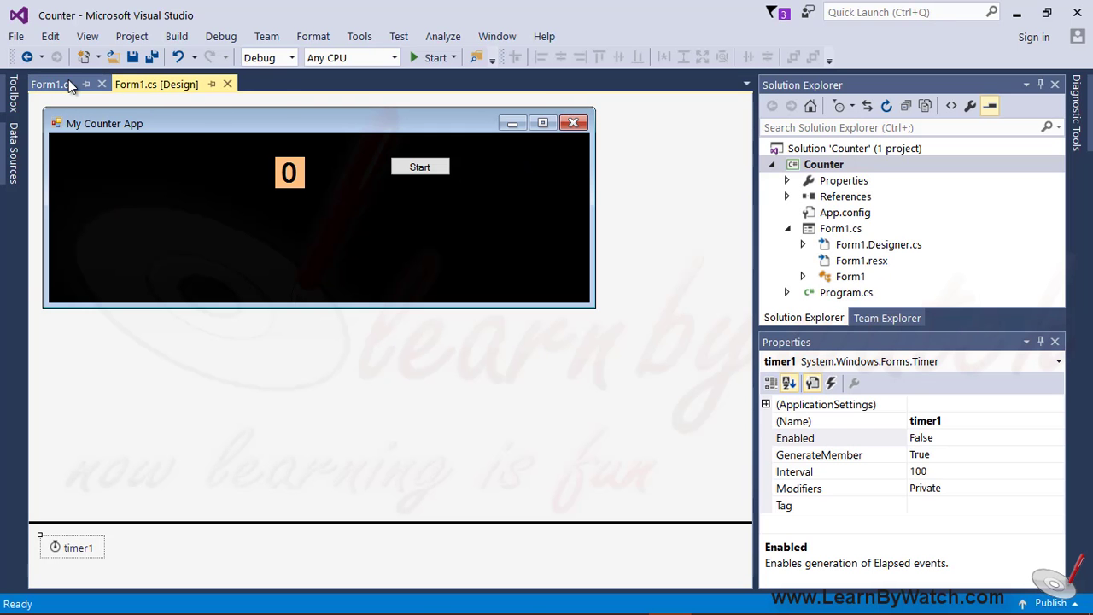
Rewrite button1_Click so a Start caption becomes Stop and sets timer1.Enabled = true
{"action": "left_click", "coordinate": [49, 83]}
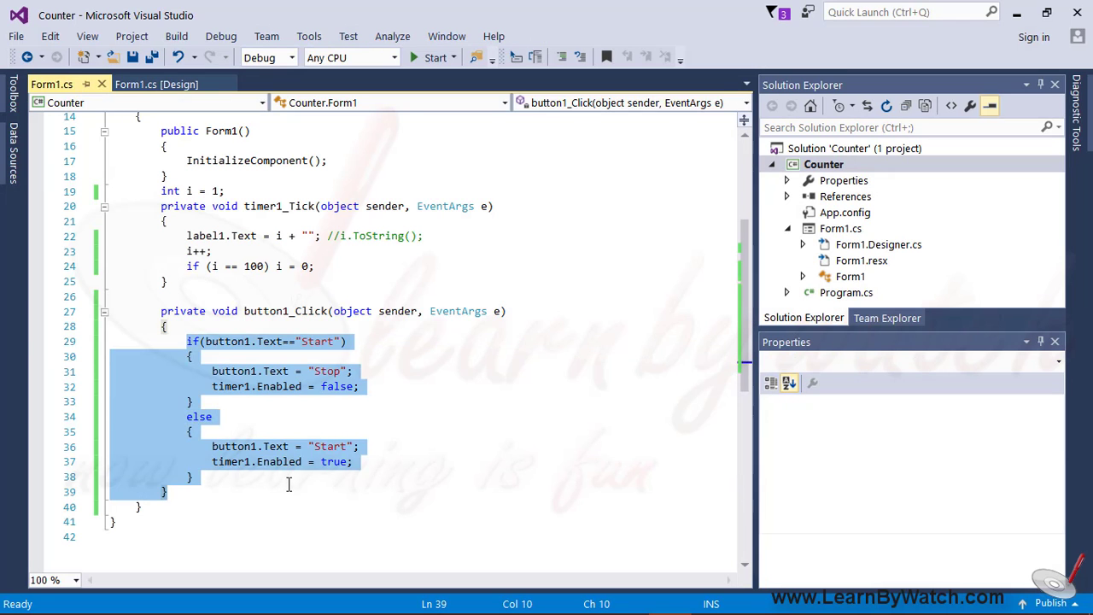
{"action": "key", "text": "Delete"}
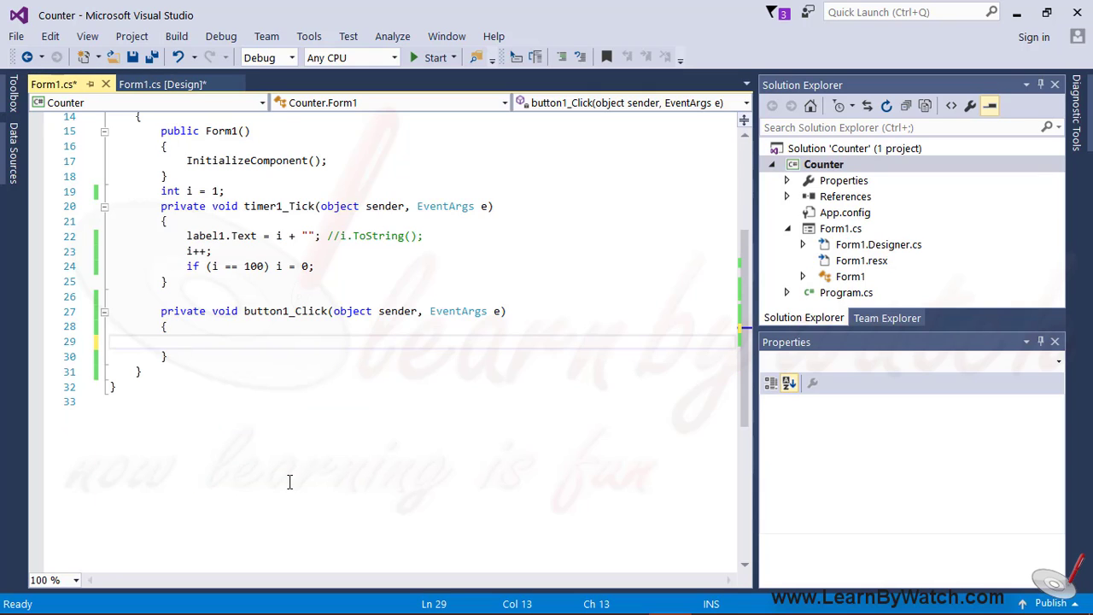
{"action": "type", "text": "if()"}
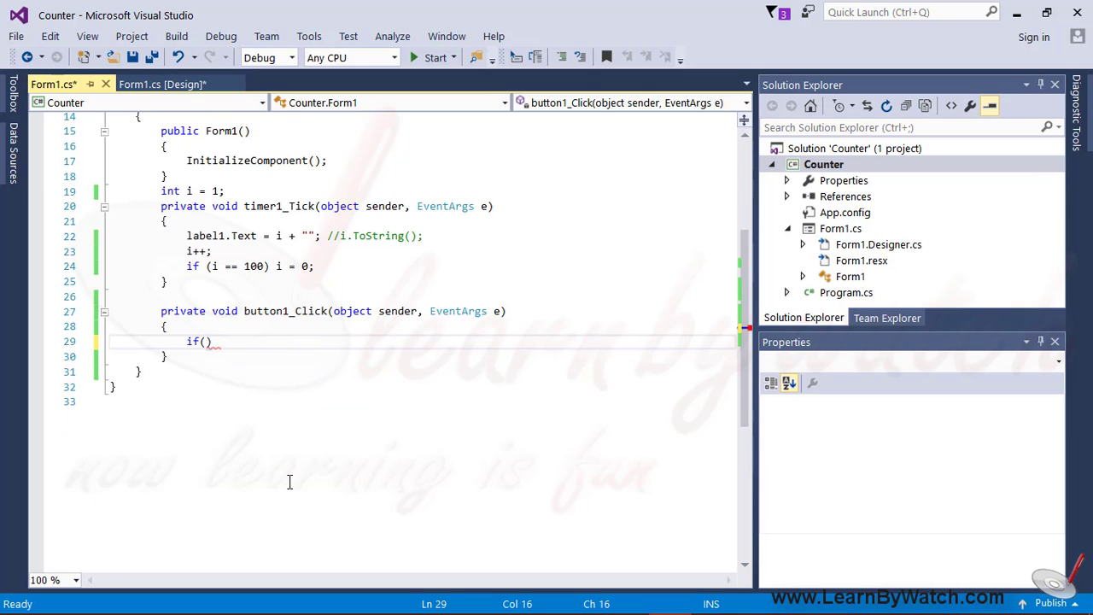
{"action": "type", "text": "button1.Text="}
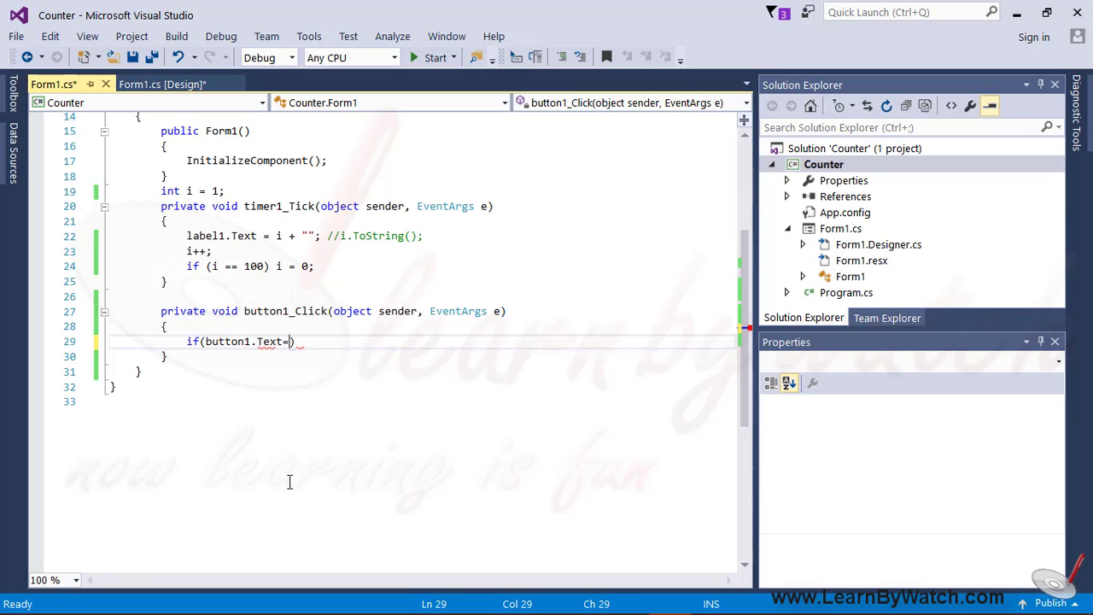
{"action": "type", "text": "\"\""}
{"action": "type", "text": "{ "}
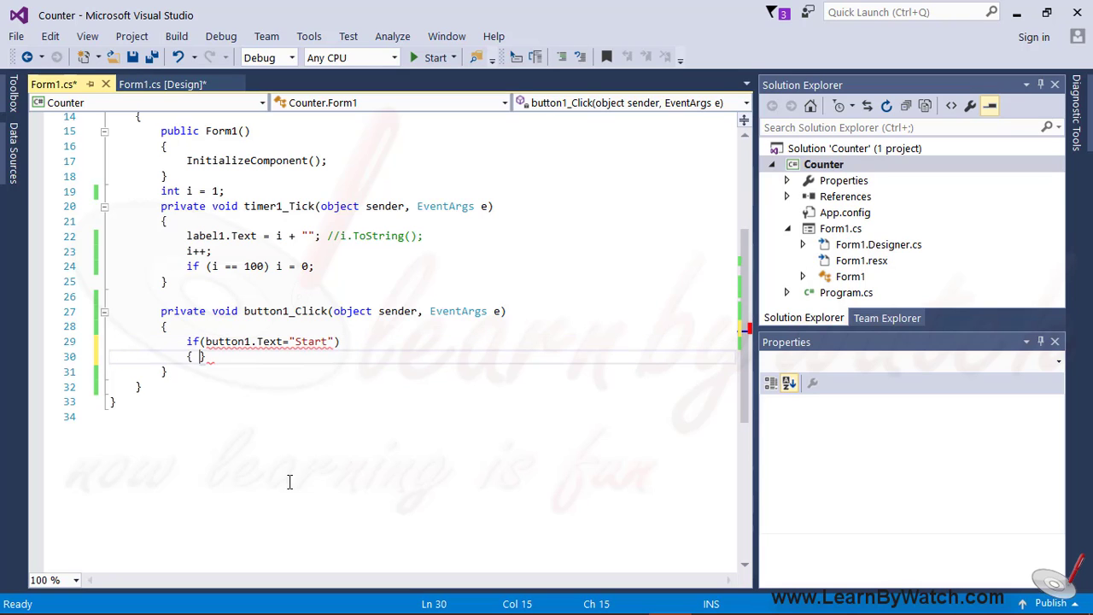
{"action": "type", "text": "button1.Text="}
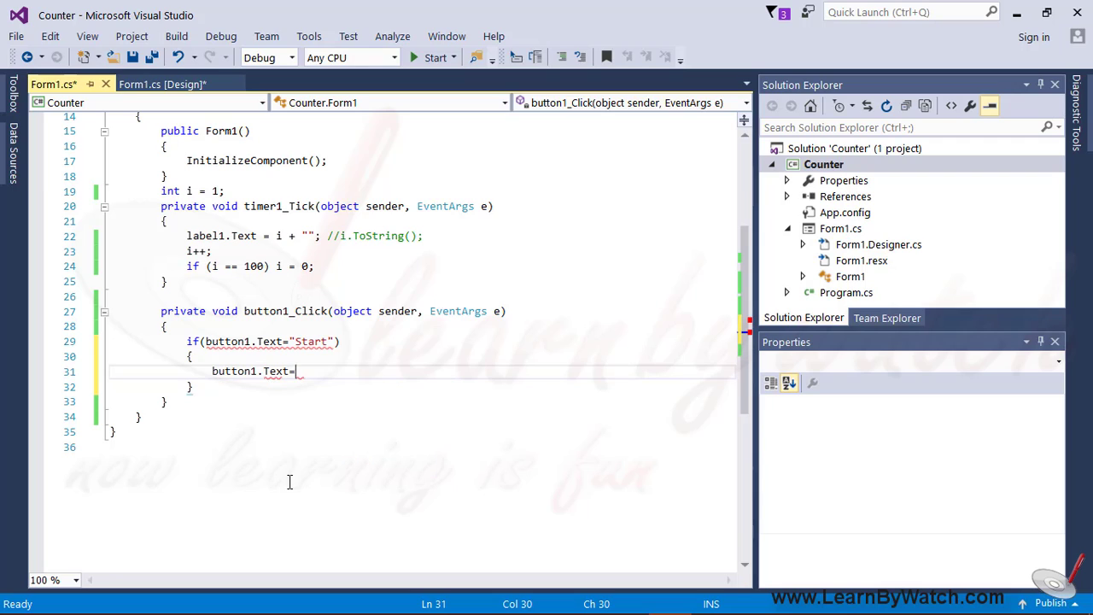
{"action": "type", "text": "\"Stop\";"}
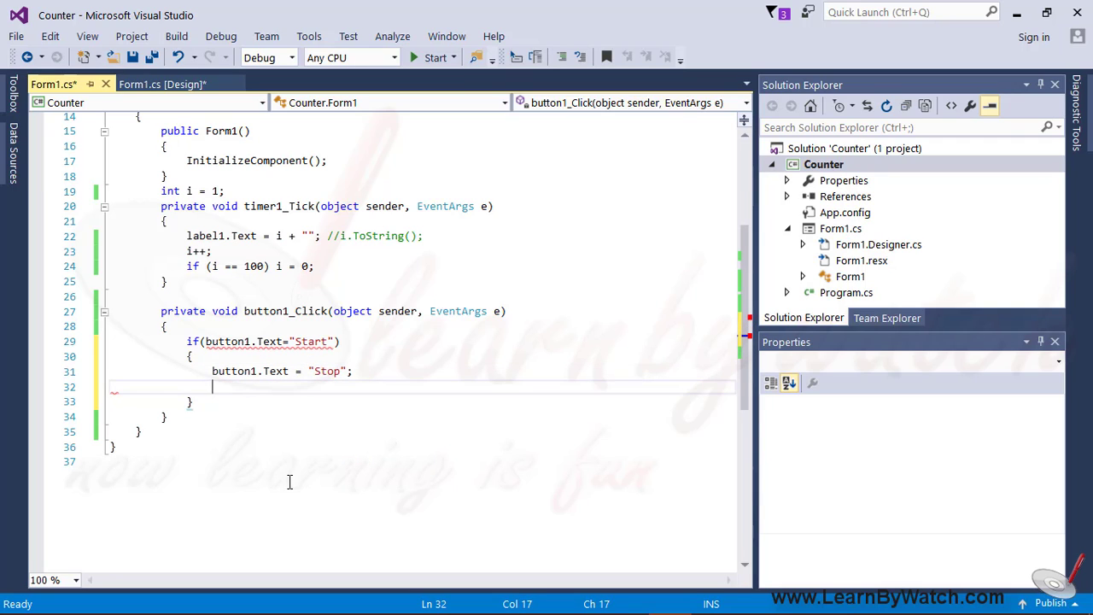
{"action": "type", "text": "timer1.e"}
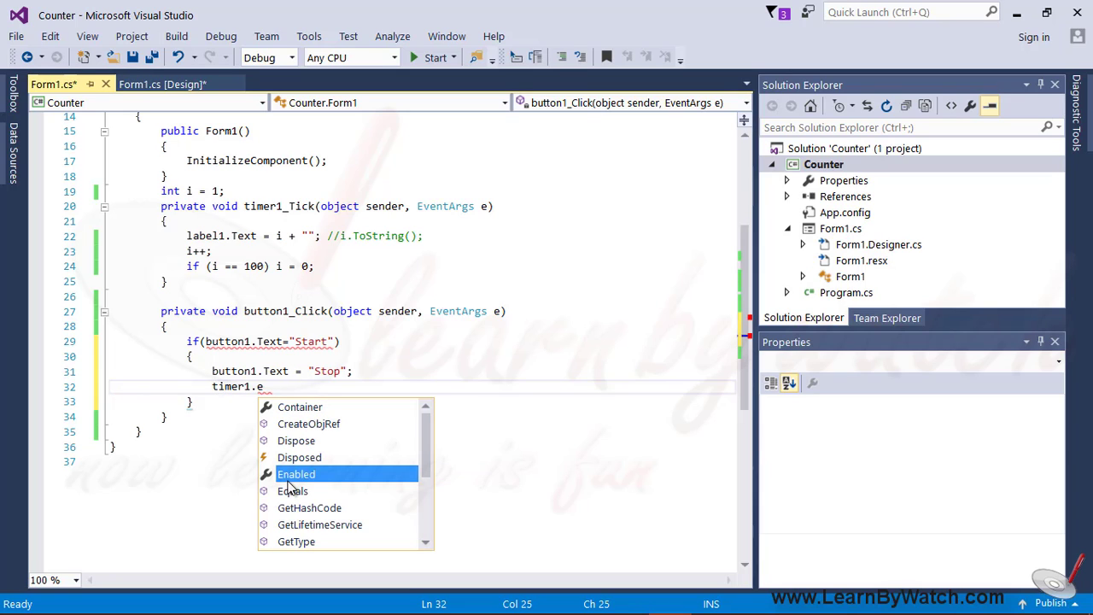
{"action": "double_click", "coordinate": [297, 474]}
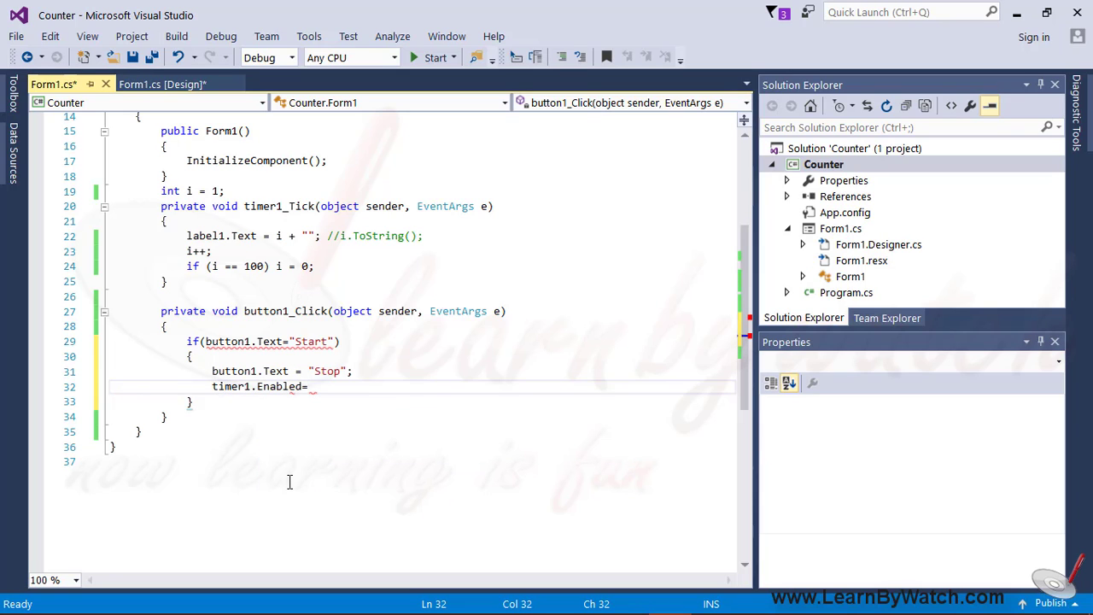
{"action": "type", "text": "true;"}
{"action": "left_click", "coordinate": [461, 342]}
{"action": "type", "text": "="}
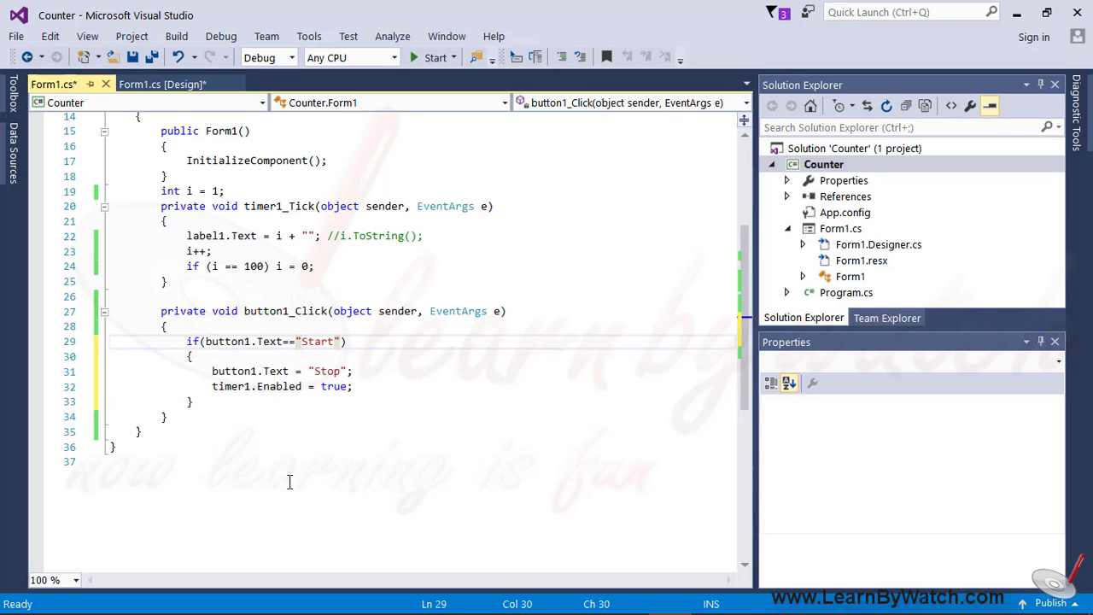
Add the else branch setting the caption to Start and disabling timer1, then save
{"action": "type", "text": "else"}
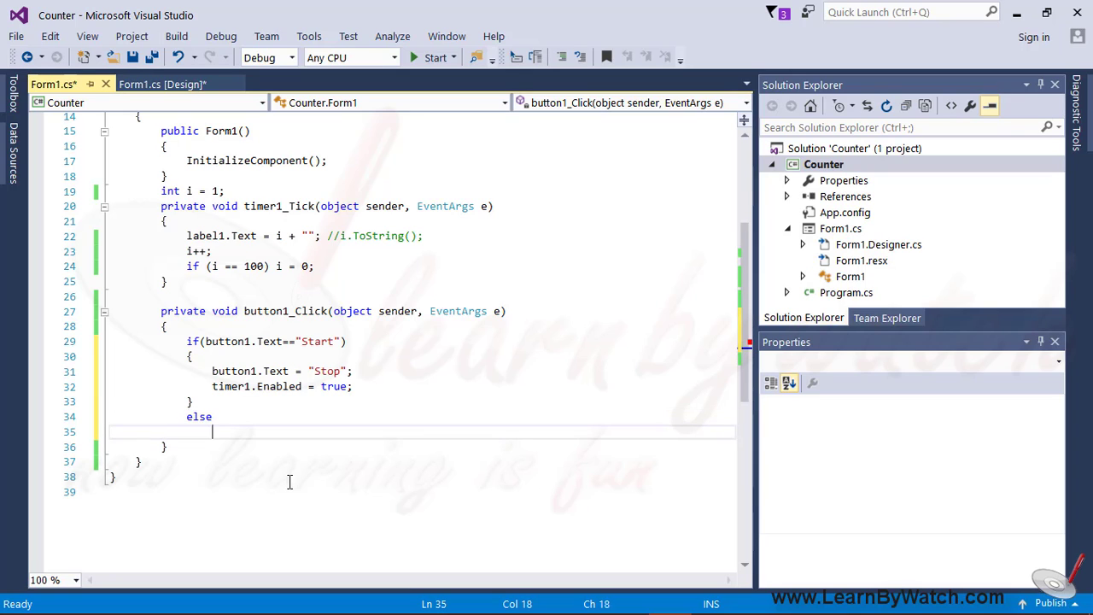
{"action": "type", "text": "button1.Text = \"Start\";"}
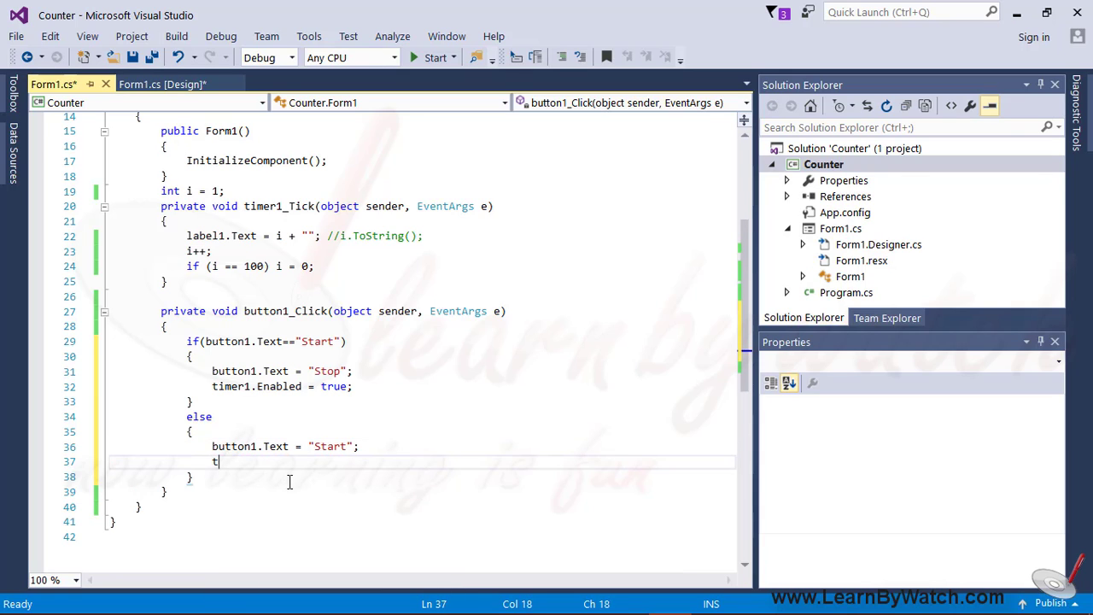
{"action": "type", "text": "imer1.e"}
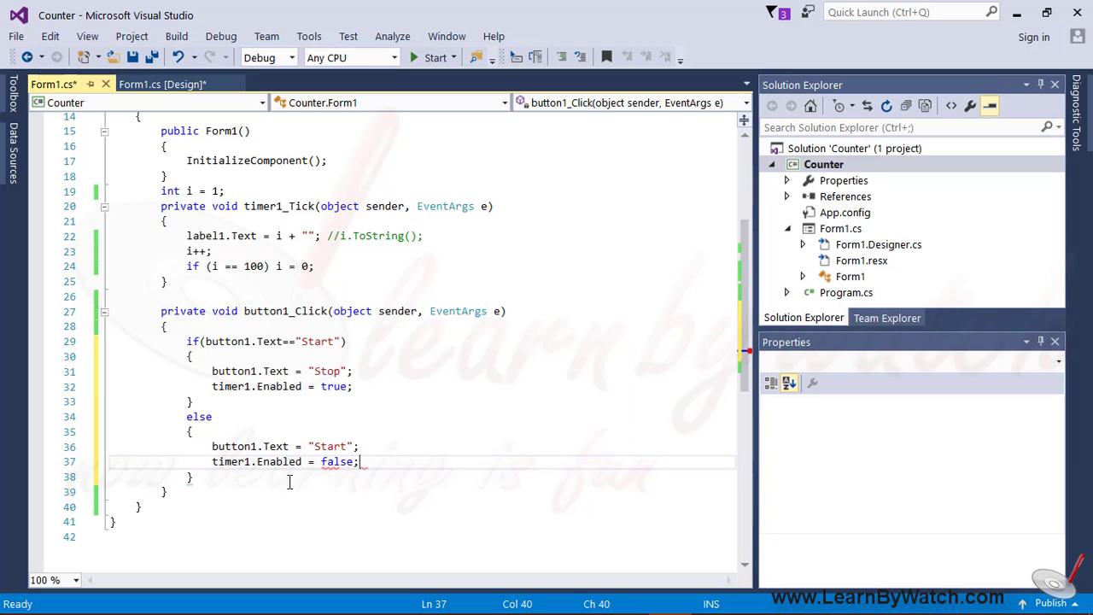
{"action": "key", "text": "ctrl+s"}
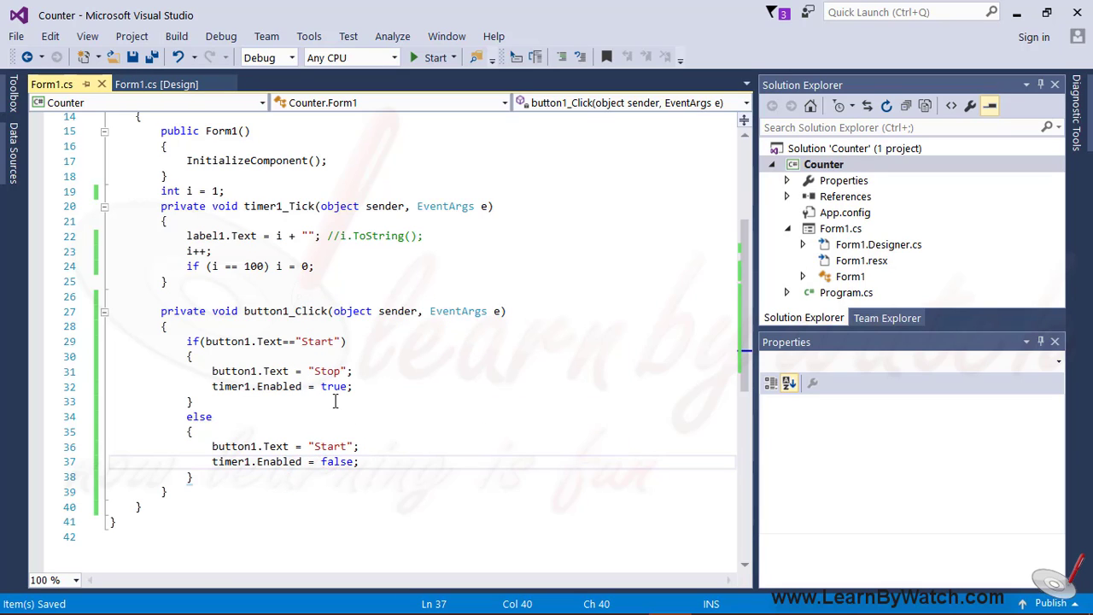
{"action": "mouse_move", "coordinate": [321, 300]}
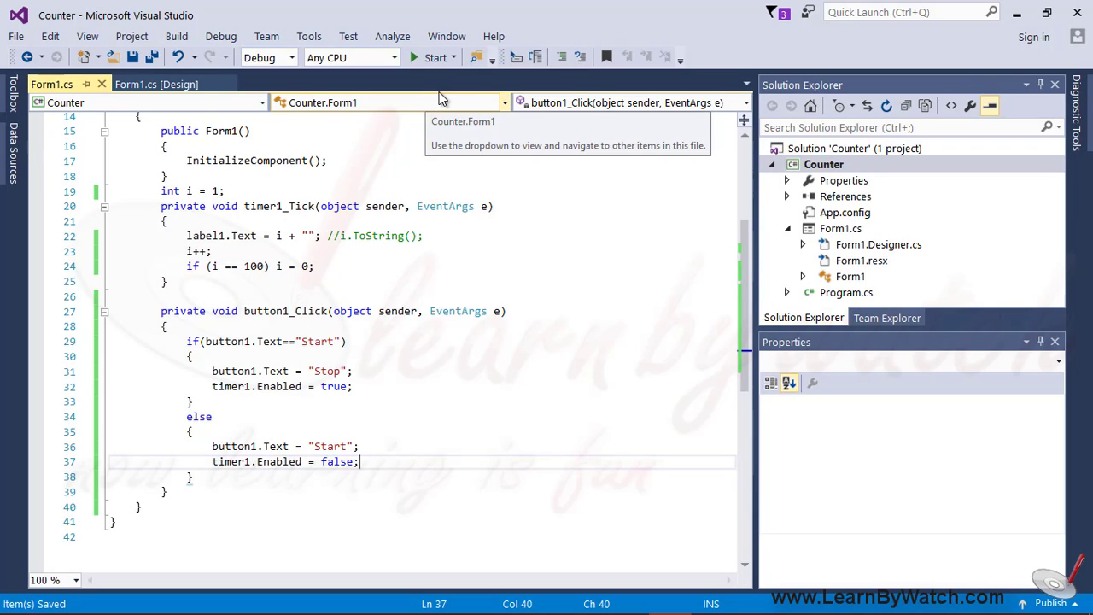
{"action": "mouse_move", "coordinate": [485, 150]}
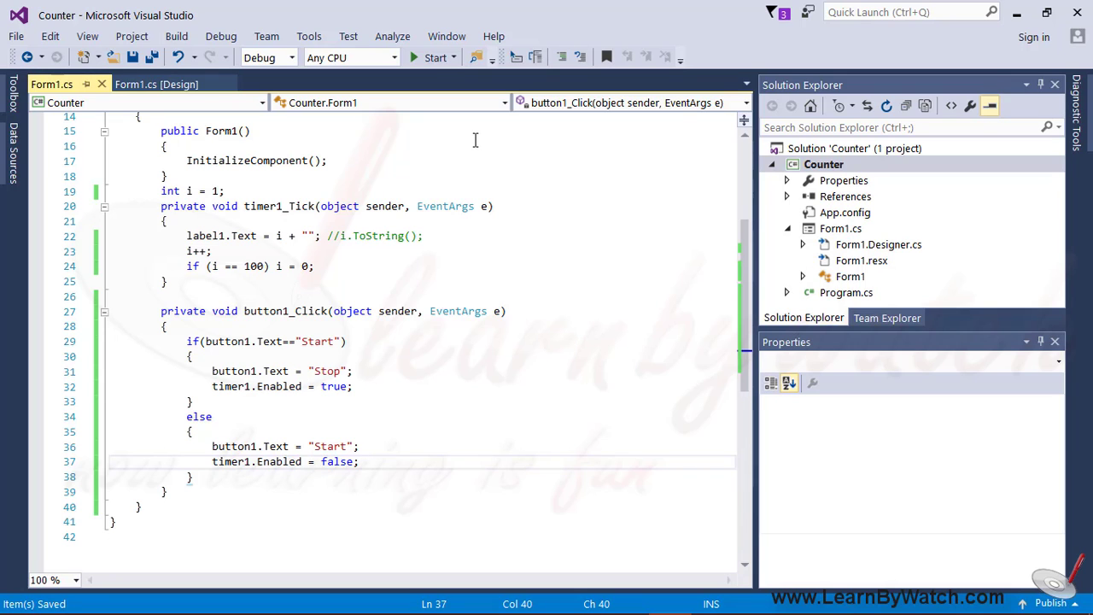
Run the app and toggle the Start/Stop button four times, pausing and resuming the count to 50
{"action": "left_click", "coordinate": [434, 58]}
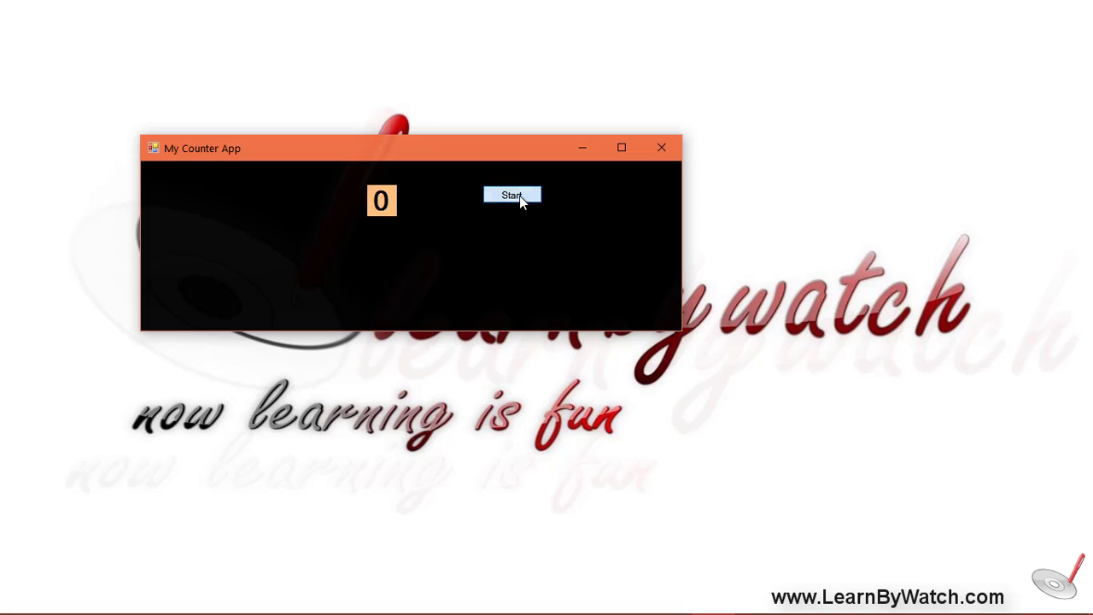
{"action": "left_click", "coordinate": [512, 194]}
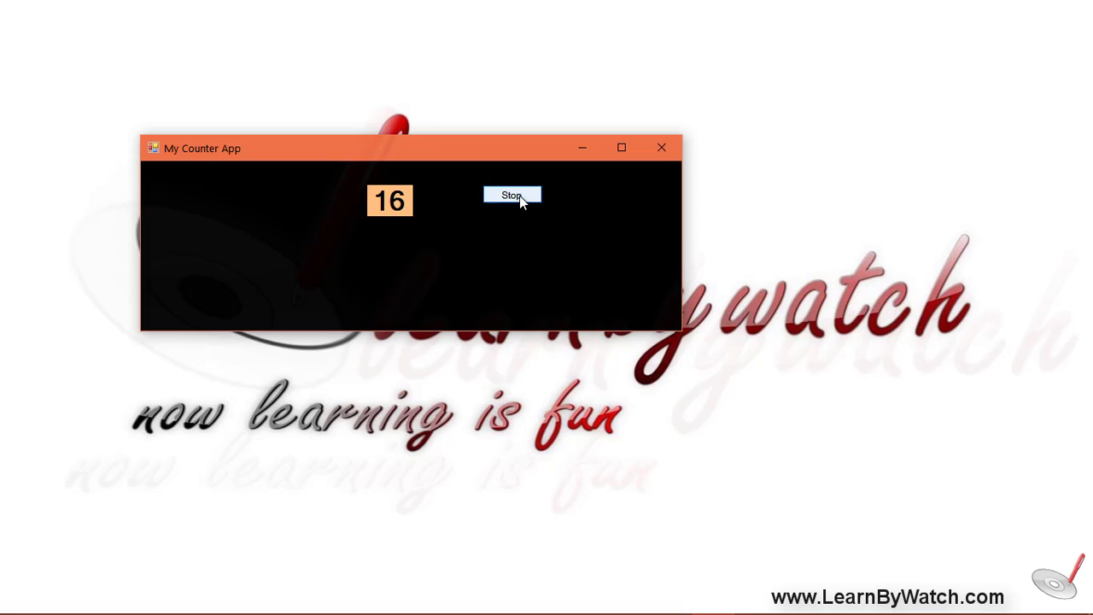
{"action": "left_click", "coordinate": [512, 195]}
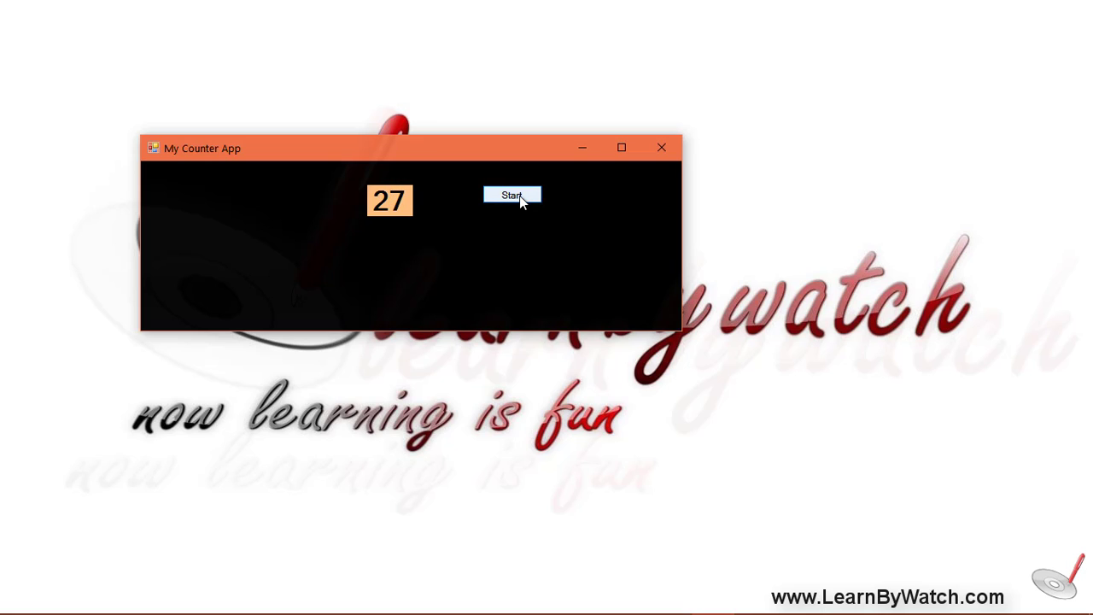
{"action": "left_click", "coordinate": [512, 194]}
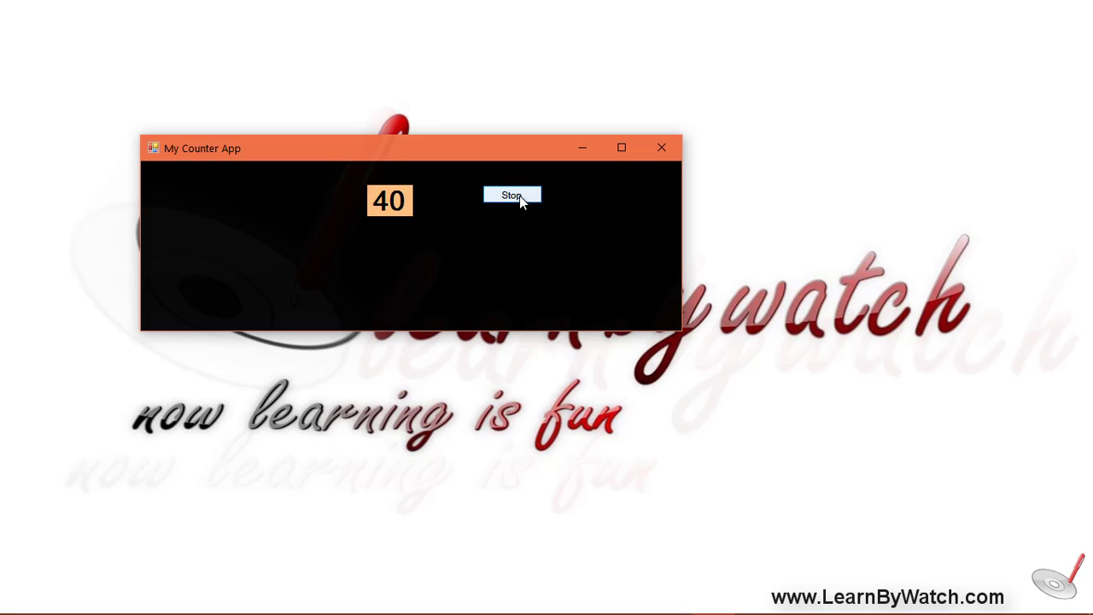
{"action": "left_click", "coordinate": [513, 194]}
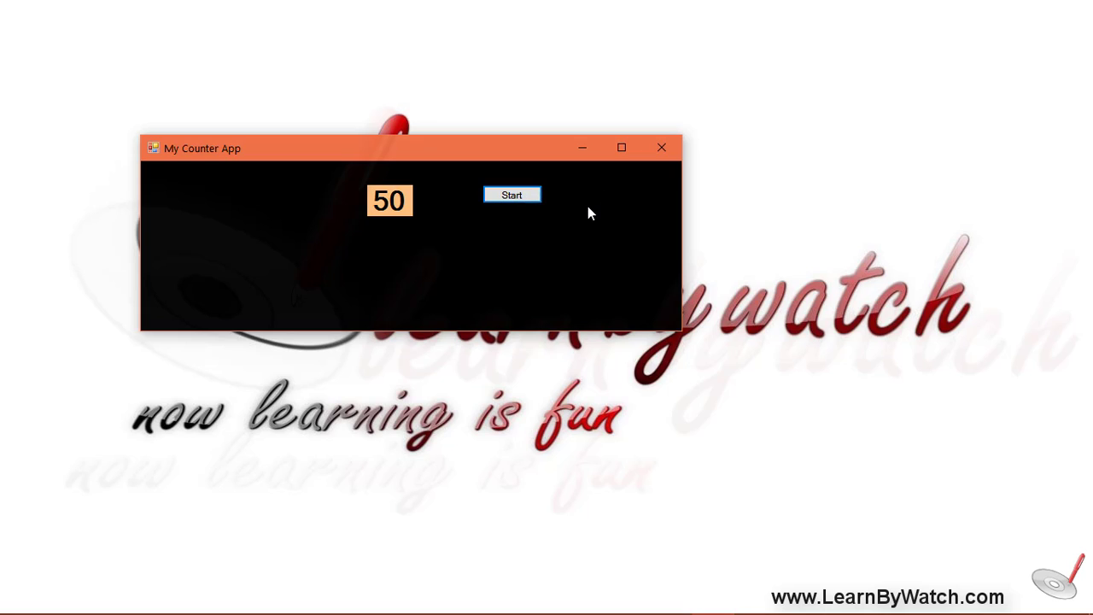